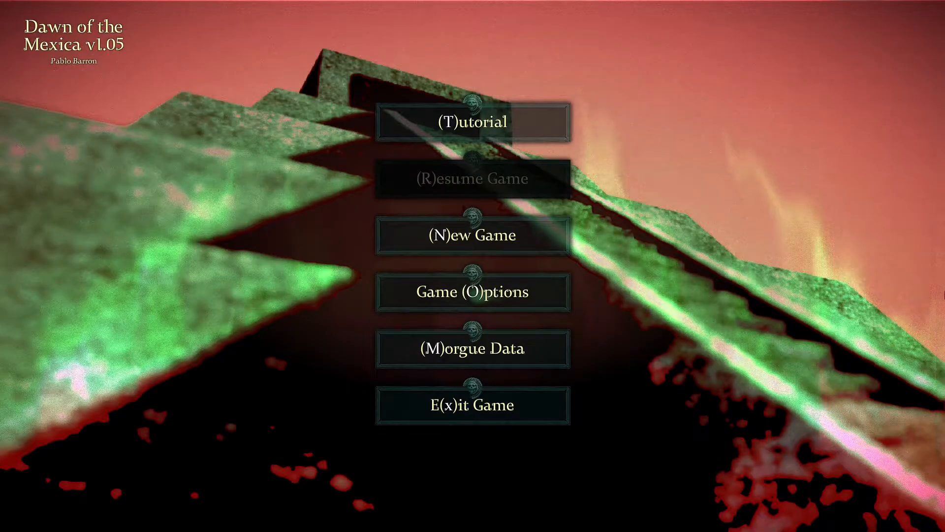
Start a new game from the main menu, reaching character creation
left_click(472, 235)
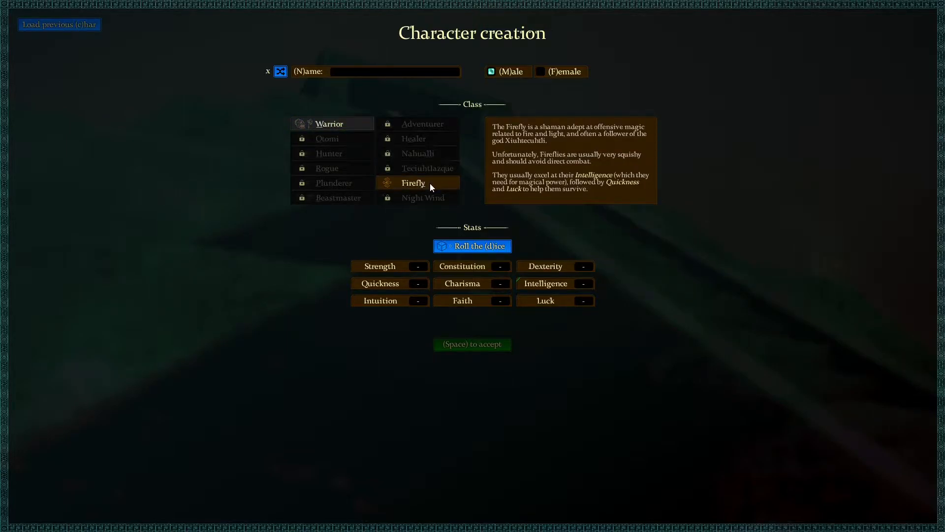
mouse_move(613, 155)
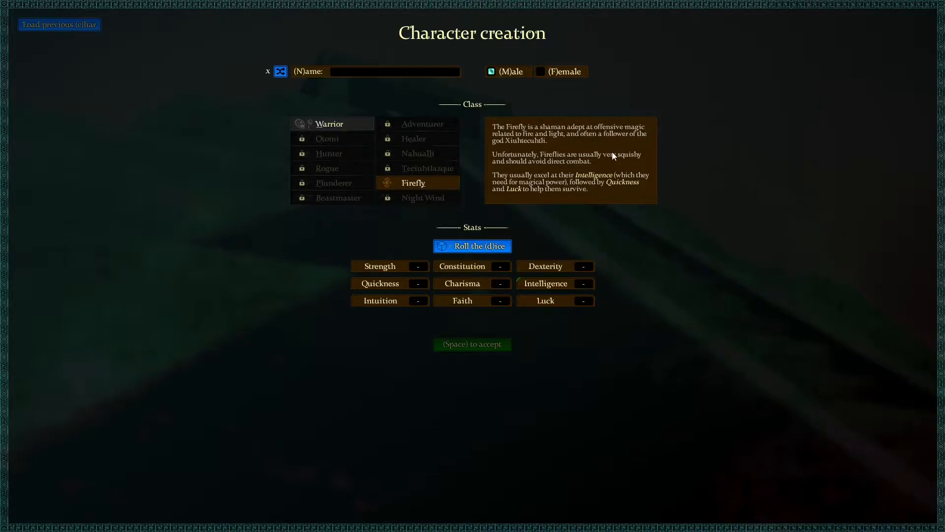
mouse_move(606, 150)
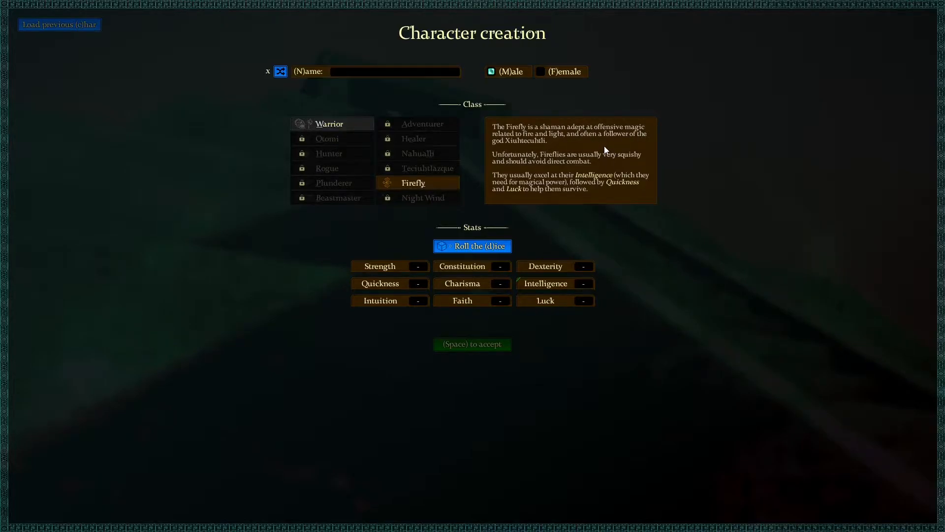
mouse_move(520, 152)
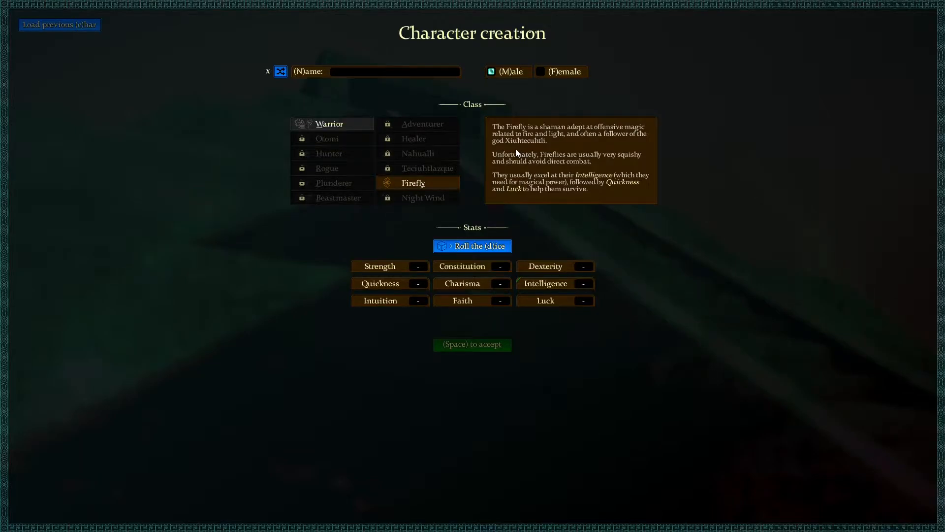
mouse_move(541, 151)
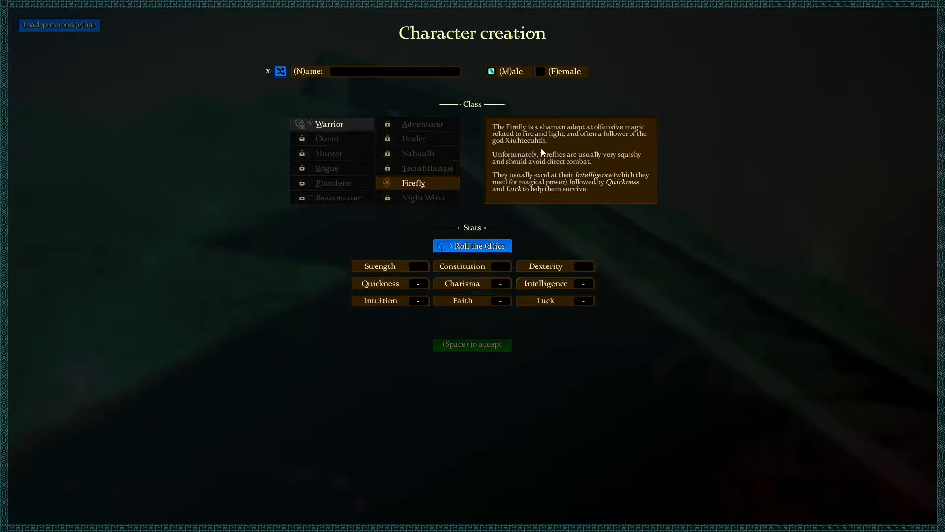
mouse_move(555, 171)
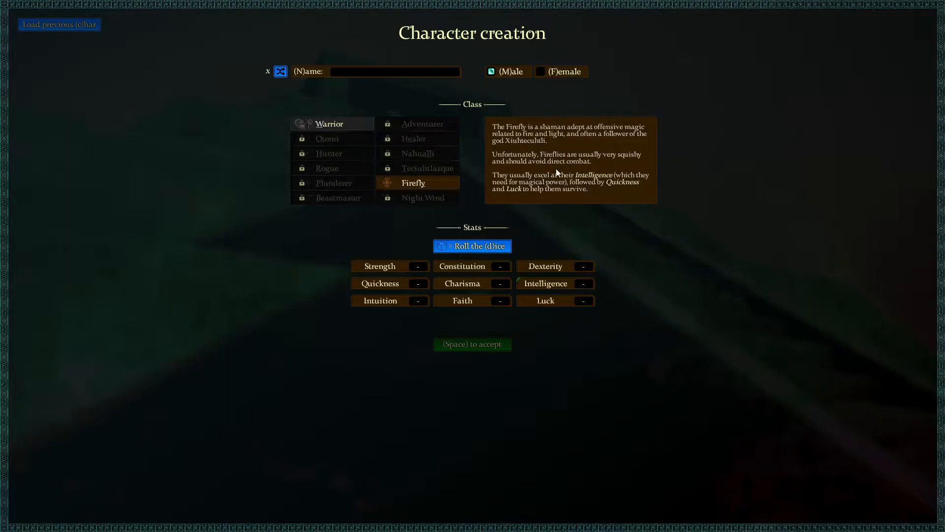
mouse_move(569, 175)
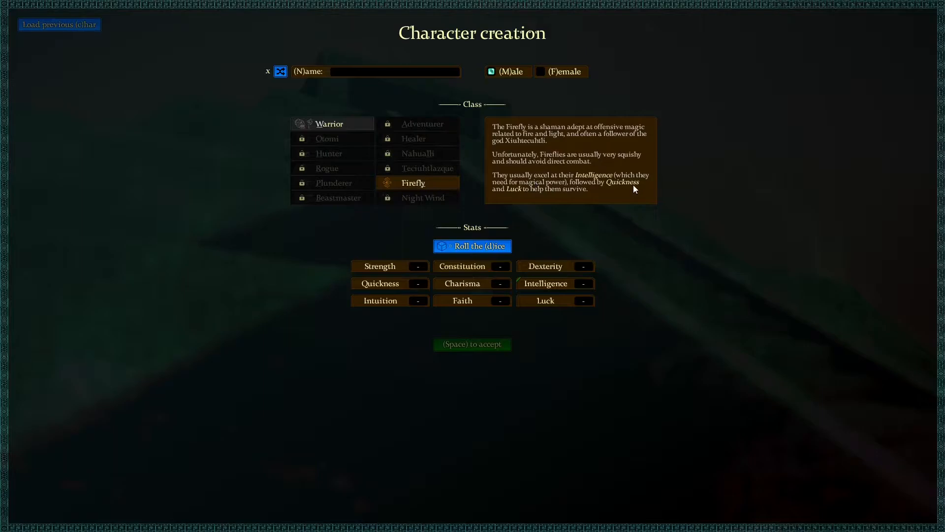
mouse_move(526, 195)
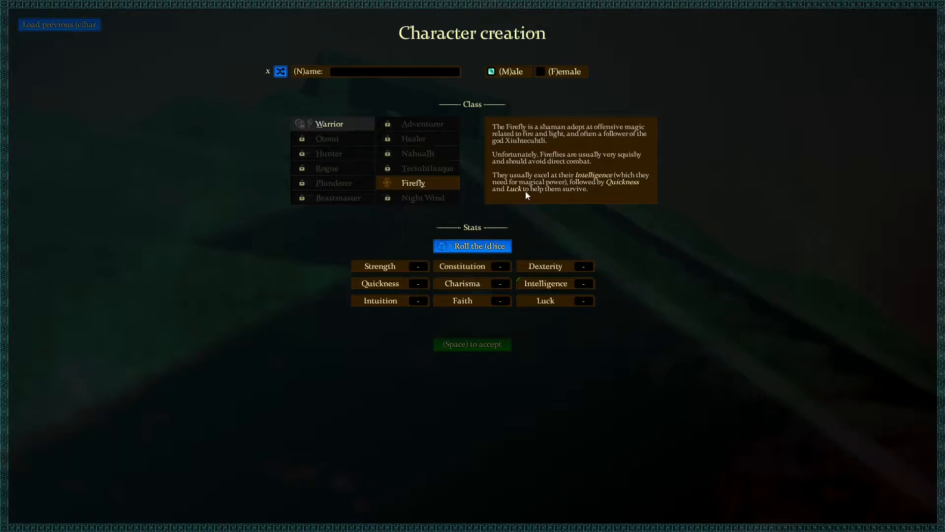
mouse_move(587, 198)
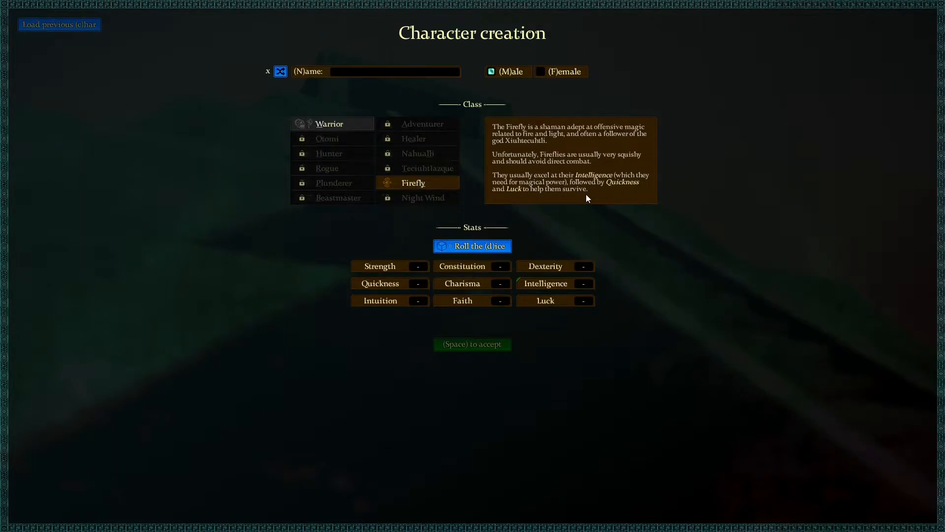
mouse_move(313, 131)
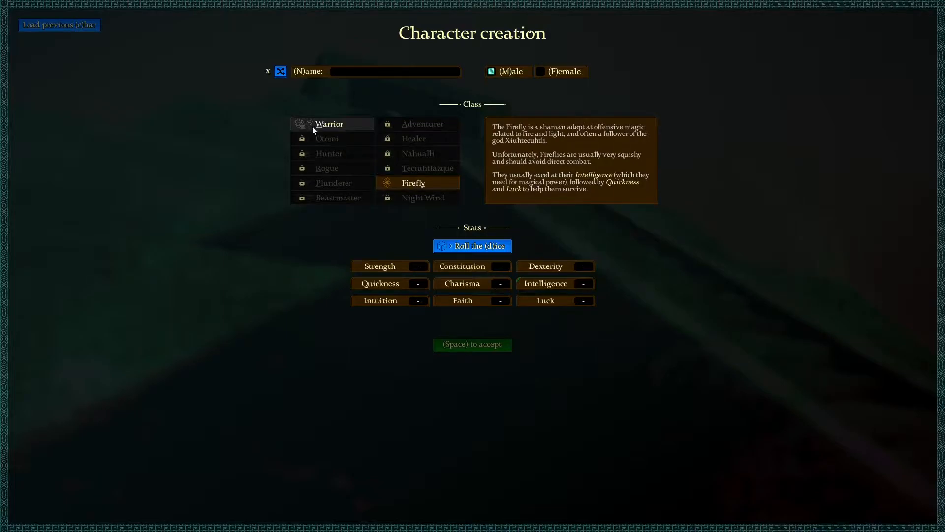
Choose the Warrior class and try a couple of random names before clearing them
left_click(329, 124)
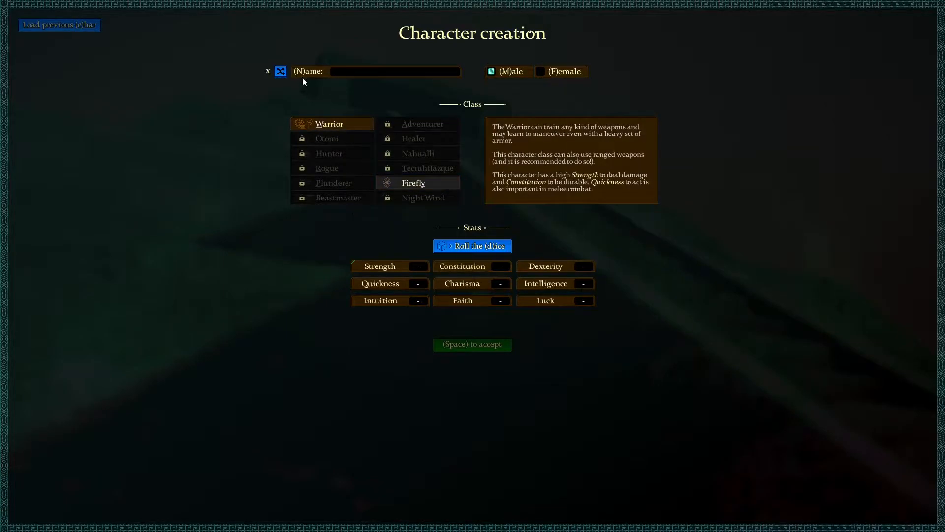
left_click(280, 71)
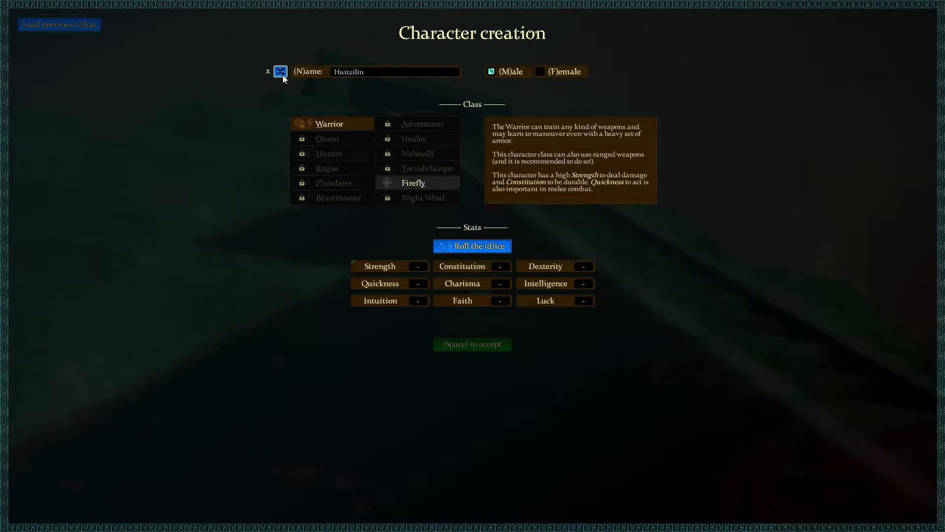
left_click(278, 71)
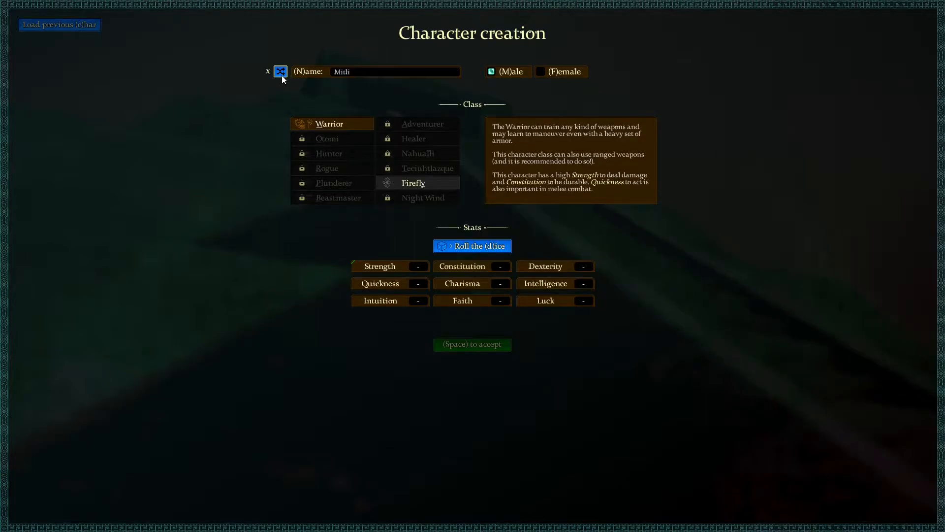
left_click(278, 71)
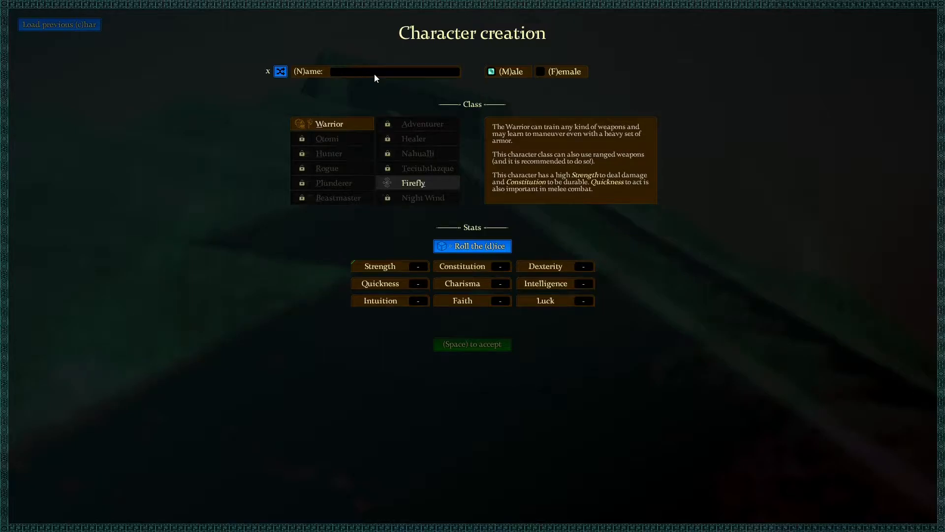
Enter the name Seraphina in the Name field and set gender to Female
left_click(395, 71)
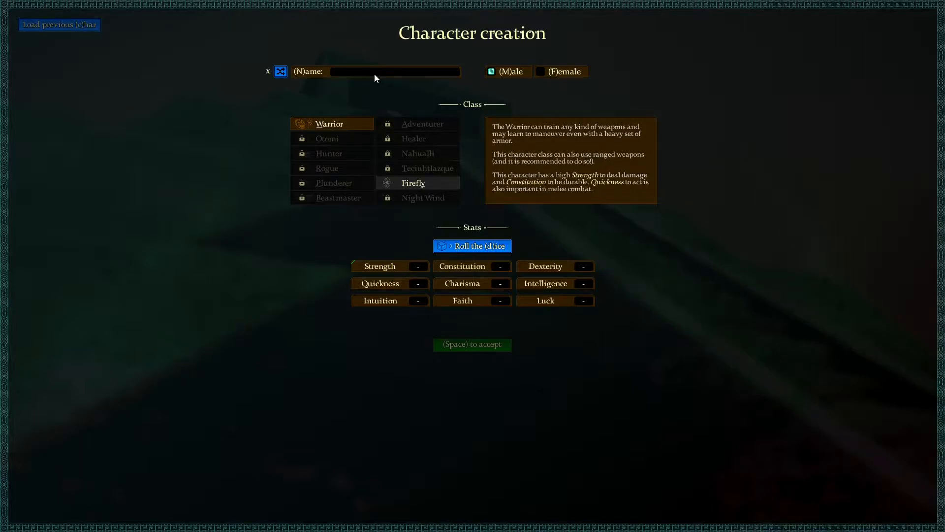
left_click(395, 71)
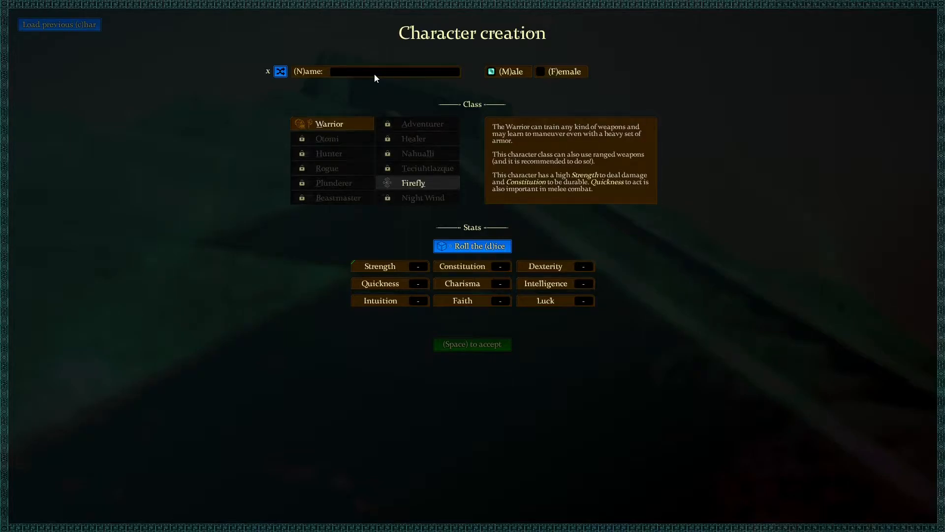
left_click(377, 71)
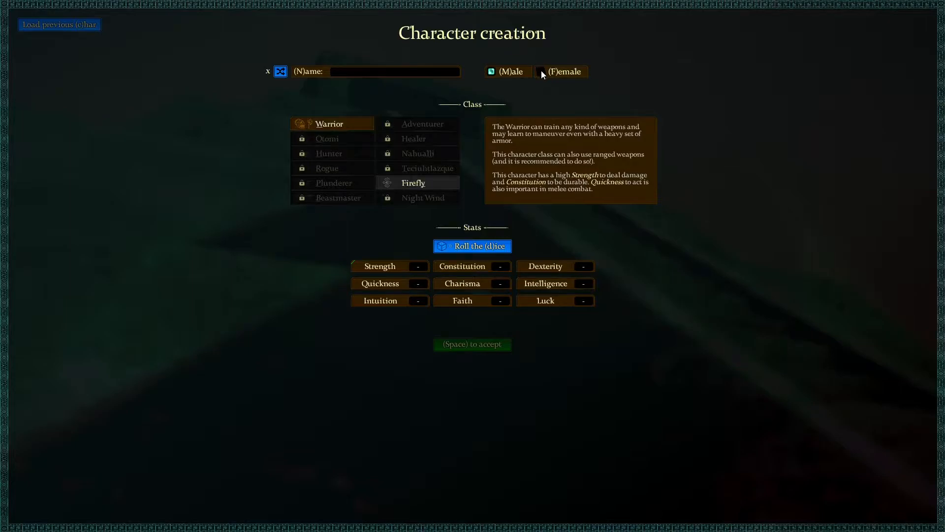
left_click(540, 70)
type("Seraphina")
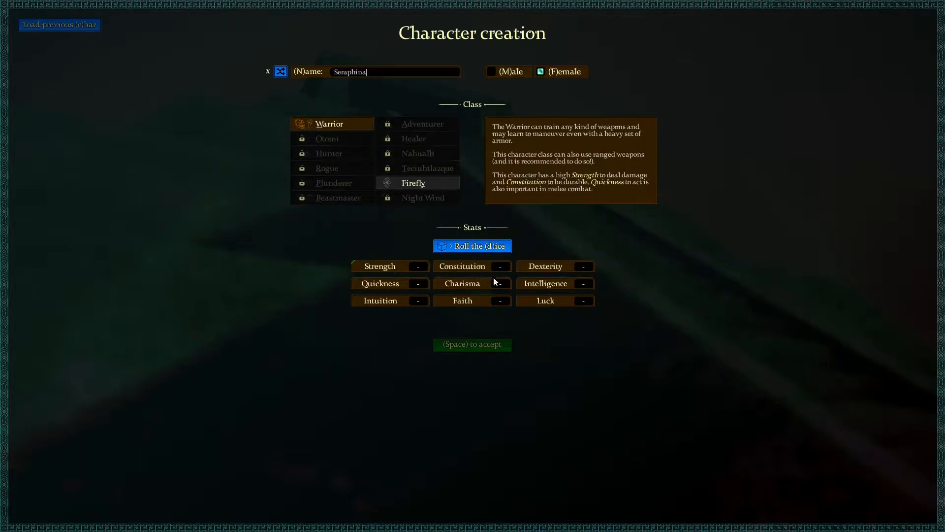
mouse_move(474, 246)
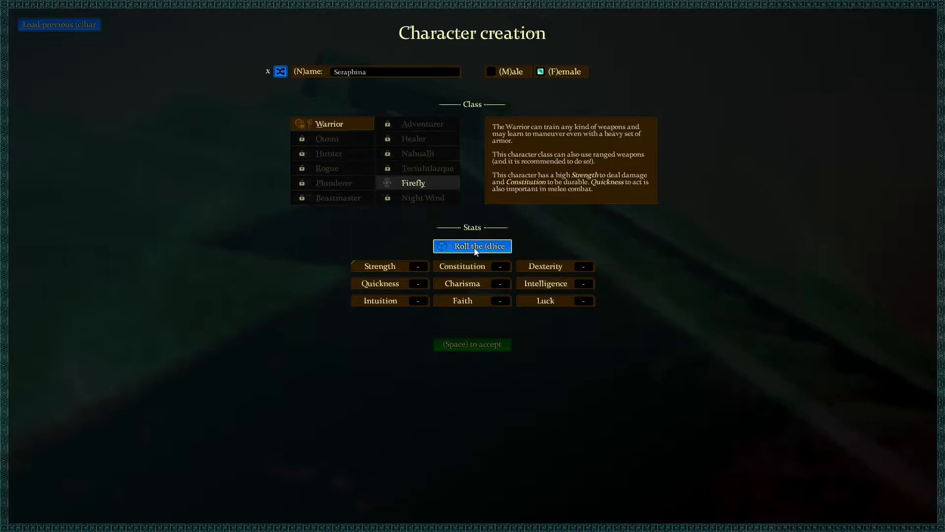
Roll the dice for the Warrior's attributes, giving Strength 9.8, Constitution 9.7, Faith 4.8
left_click(471, 245)
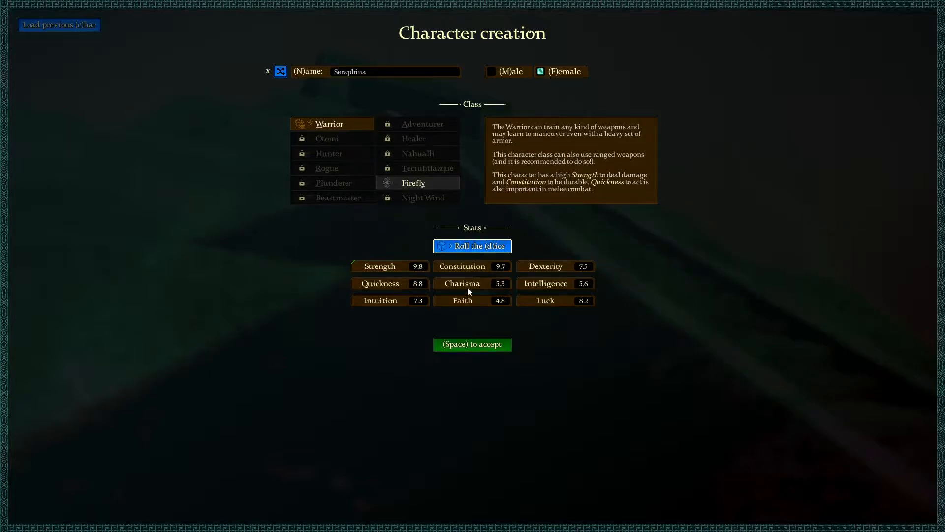
mouse_move(483, 253)
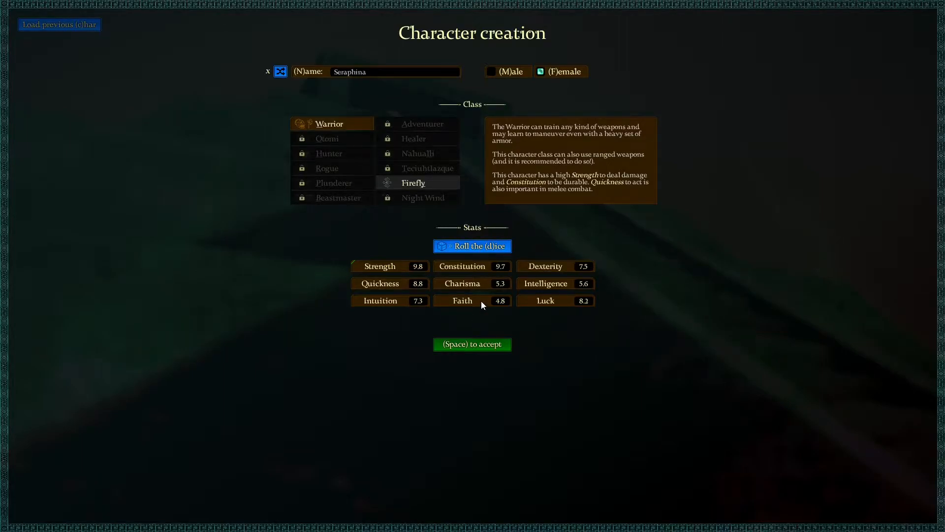
mouse_move(582, 310)
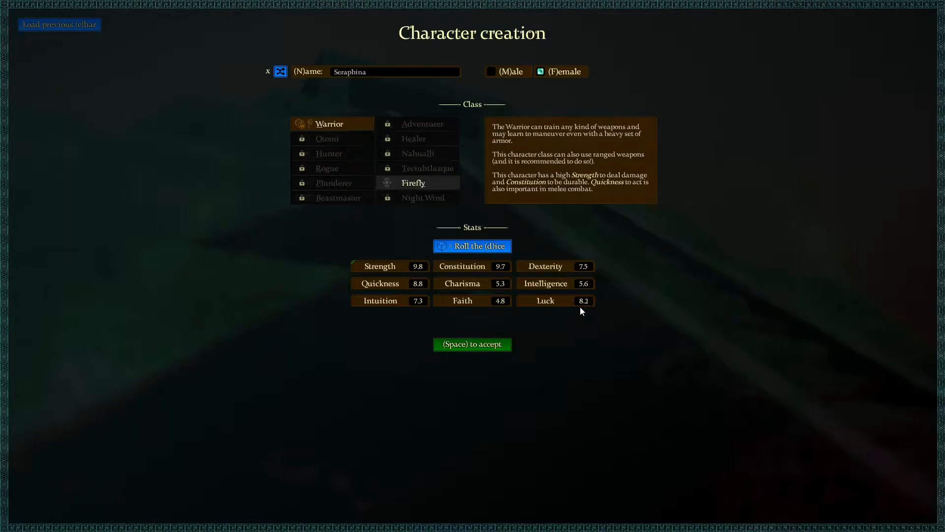
mouse_move(587, 289)
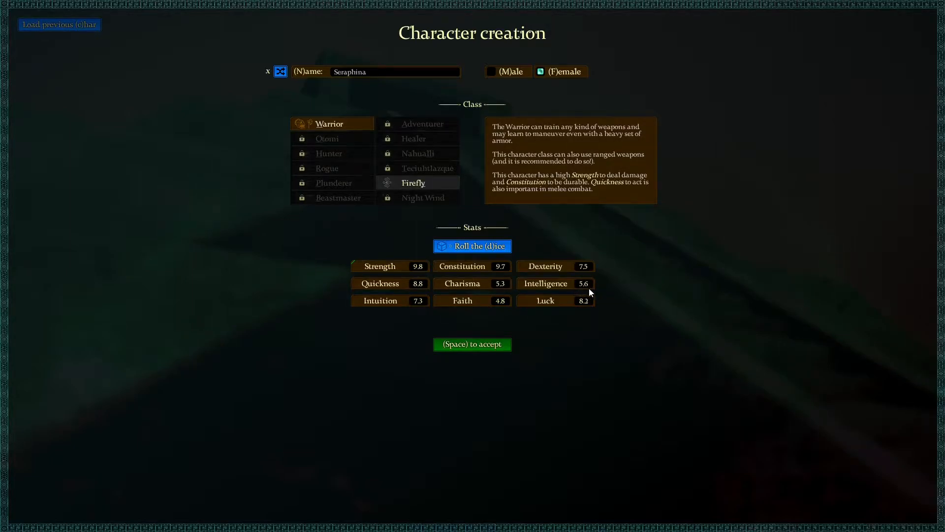
mouse_move(525, 326)
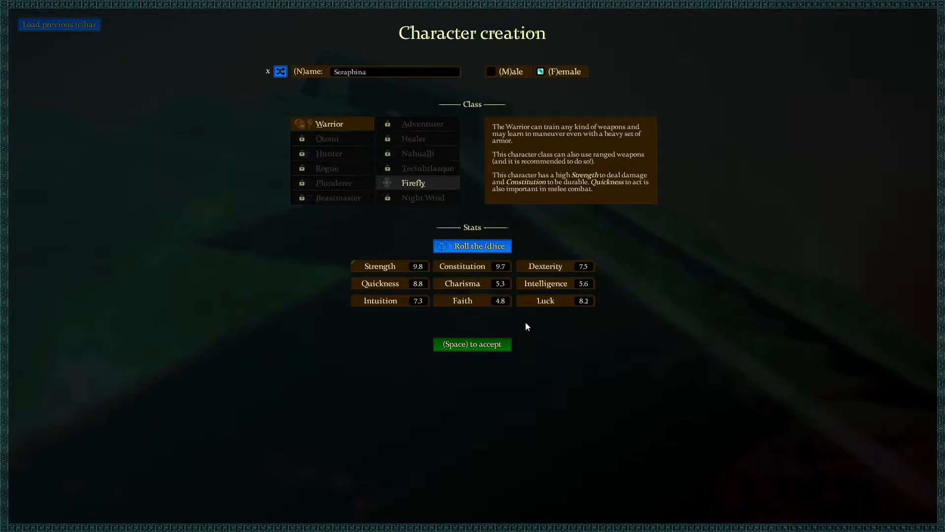
mouse_move(456, 300)
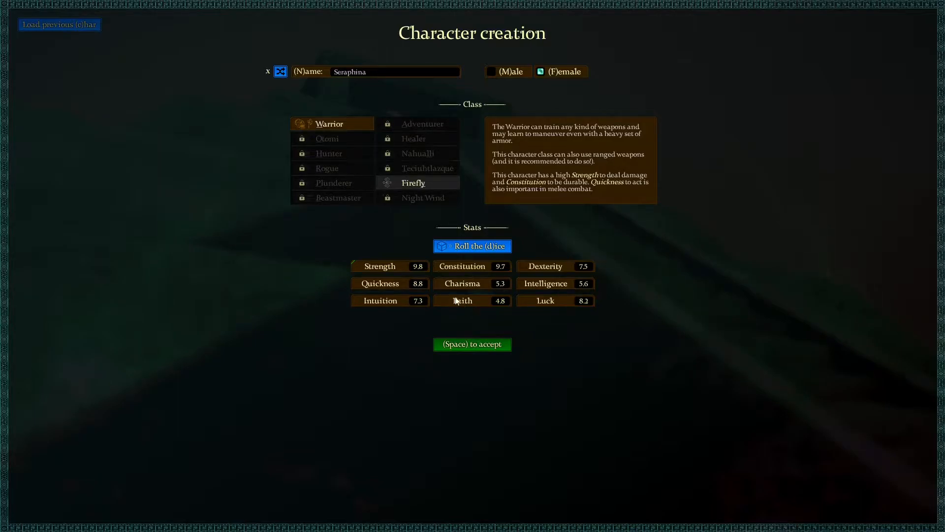
mouse_move(484, 257)
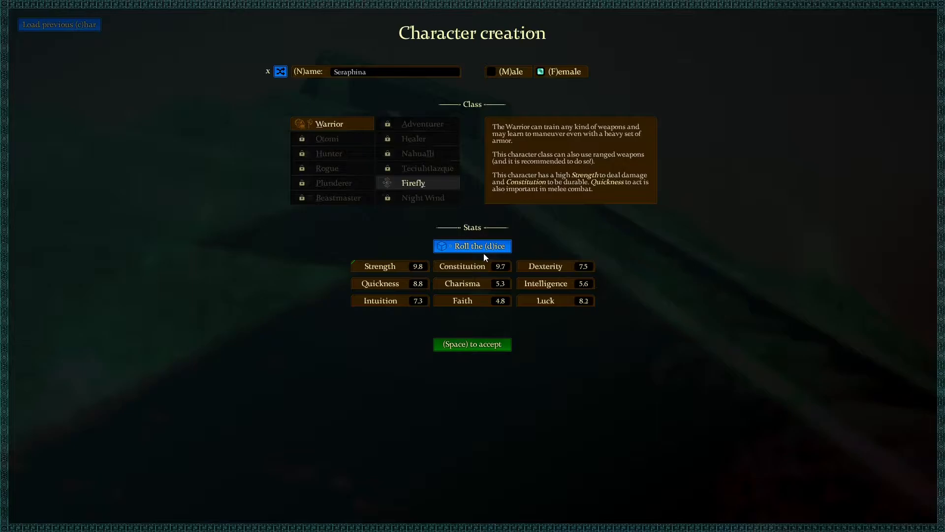
mouse_move(476, 307)
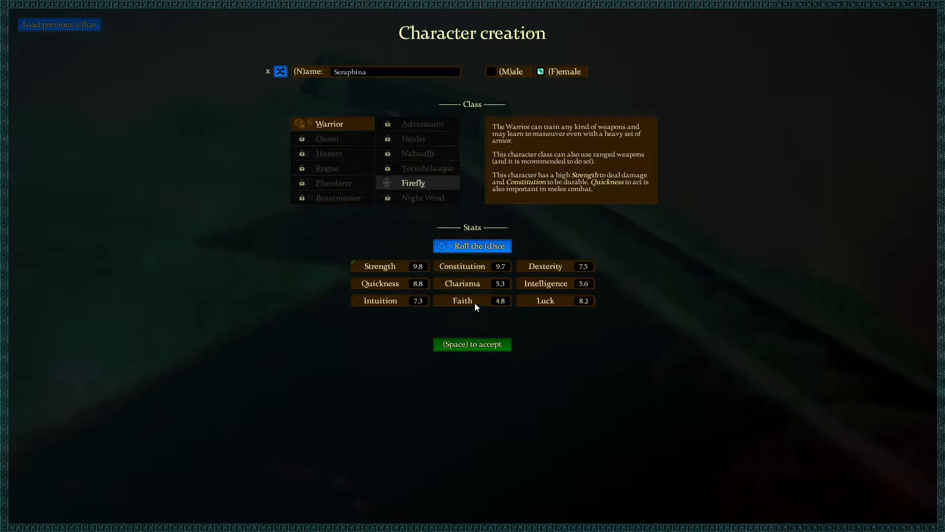
Reselect Warrior, roll a fresh set of stats and accept Seraphina's finished character
left_click(413, 183)
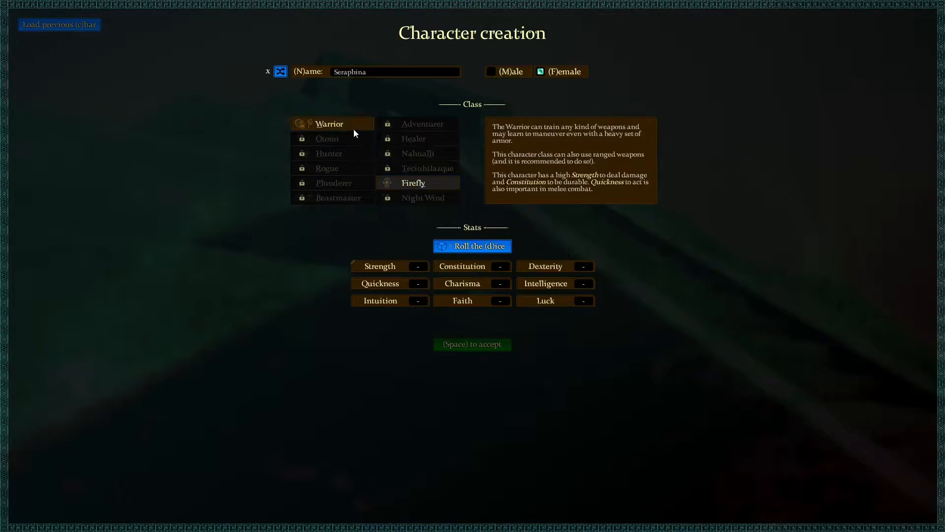
mouse_move(353, 265)
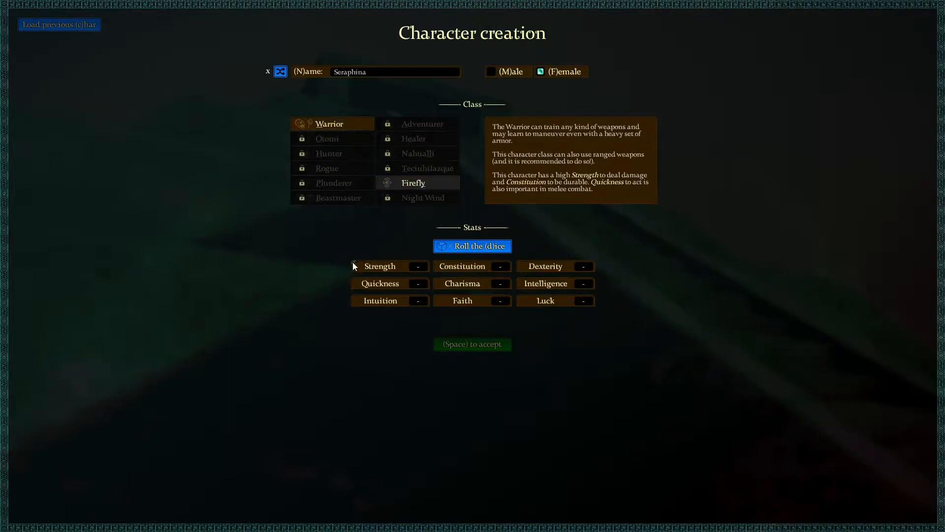
left_click(472, 246)
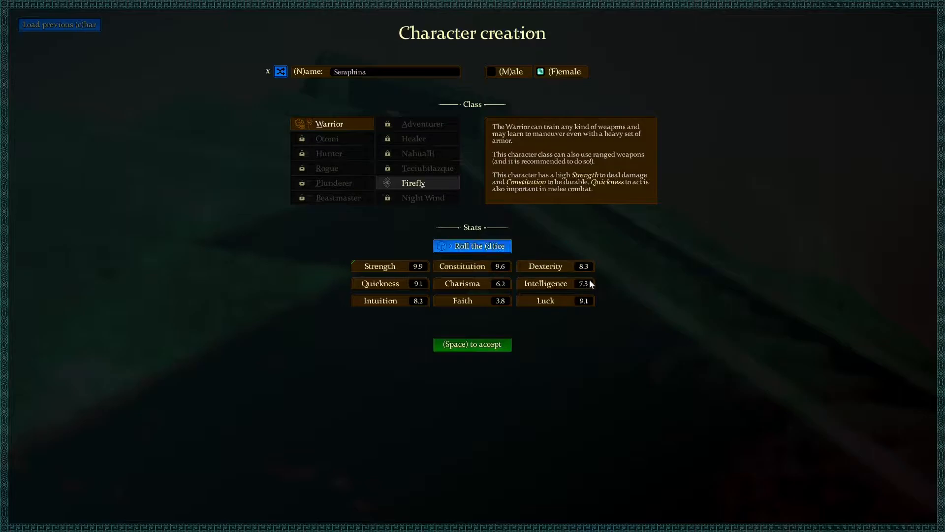
mouse_move(594, 307)
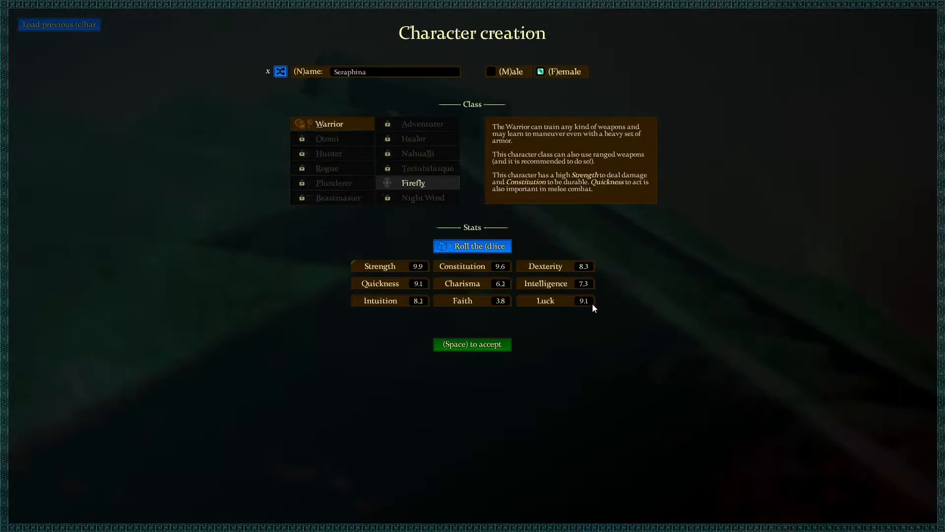
mouse_move(400, 265)
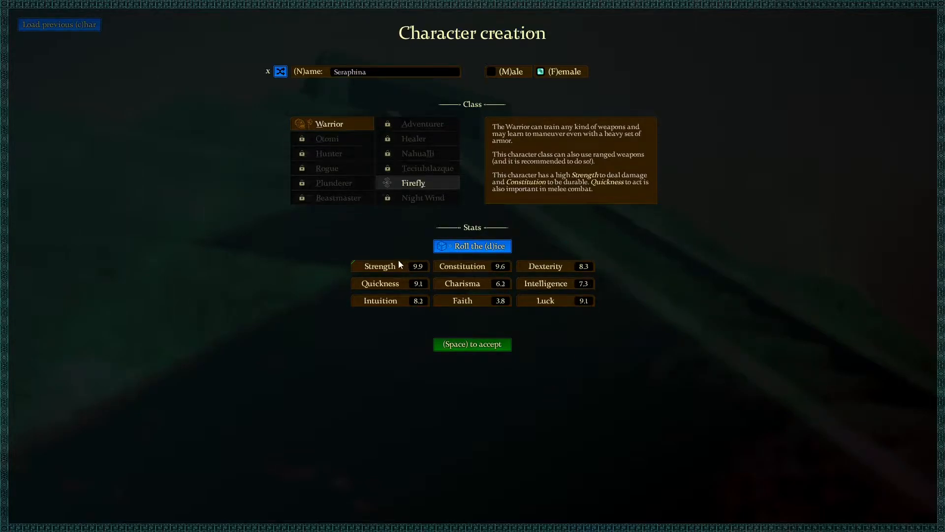
mouse_move(539, 392)
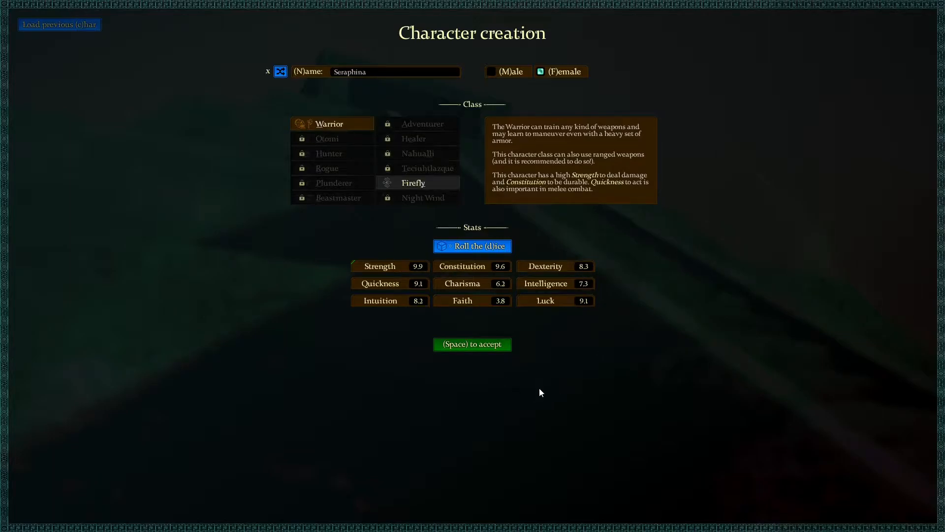
mouse_move(613, 183)
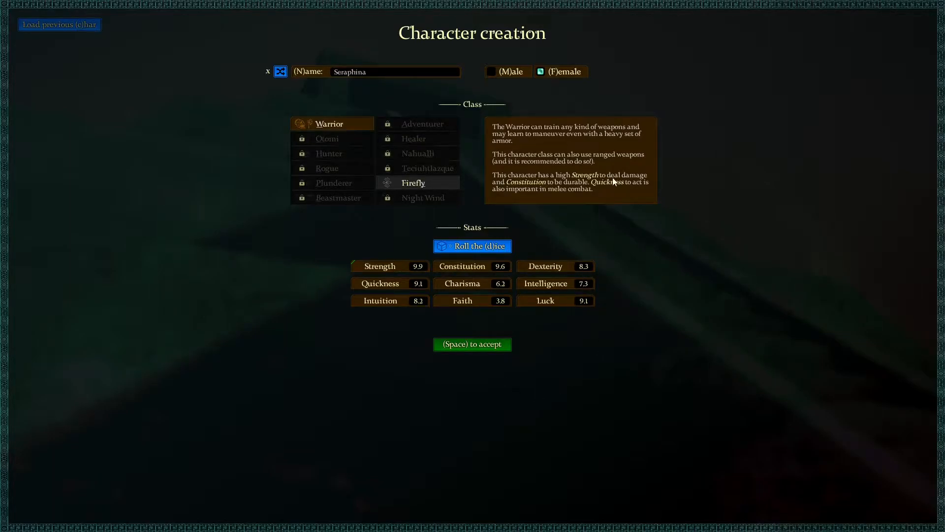
mouse_move(610, 197)
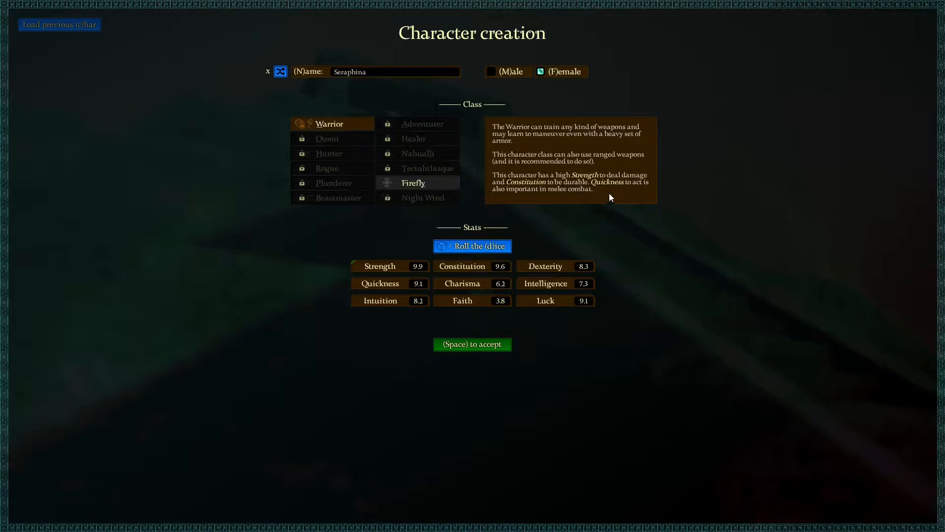
mouse_move(559, 253)
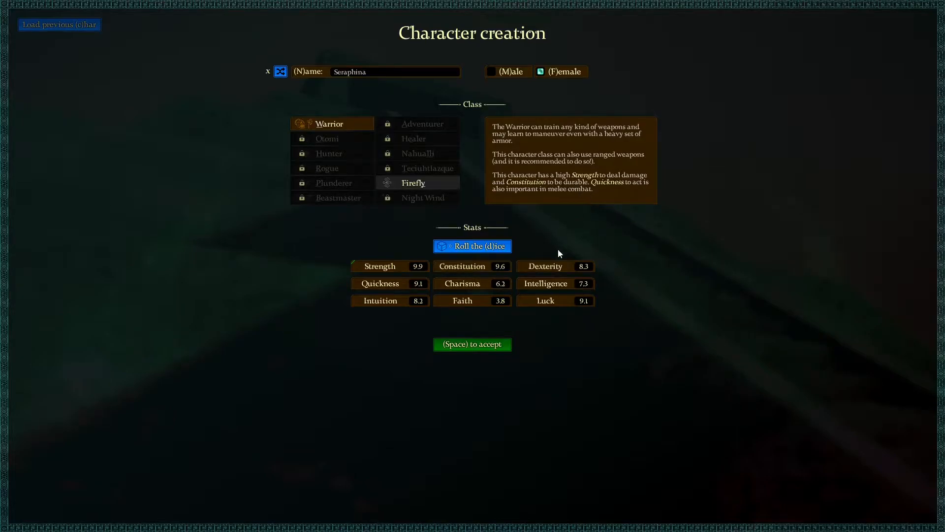
mouse_move(427, 292)
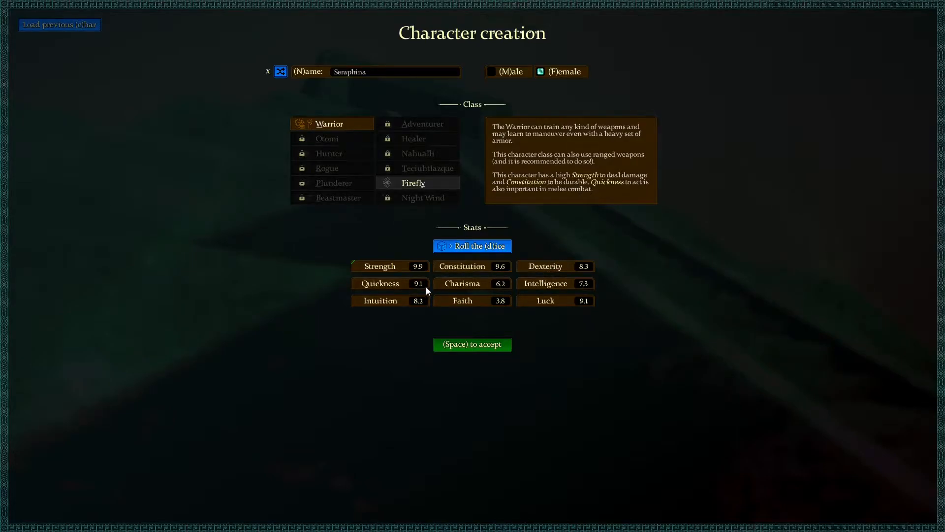
mouse_move(479, 345)
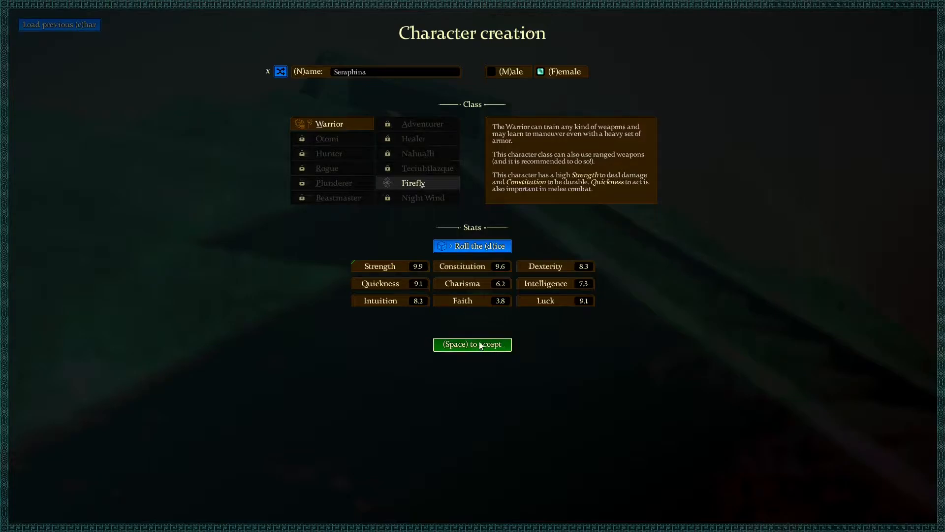
left_click(471, 344)
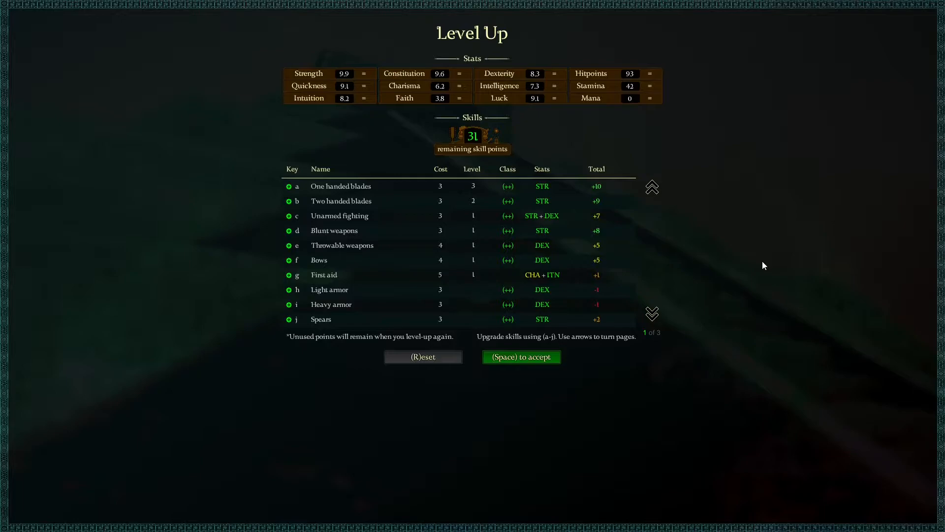
mouse_move(331, 189)
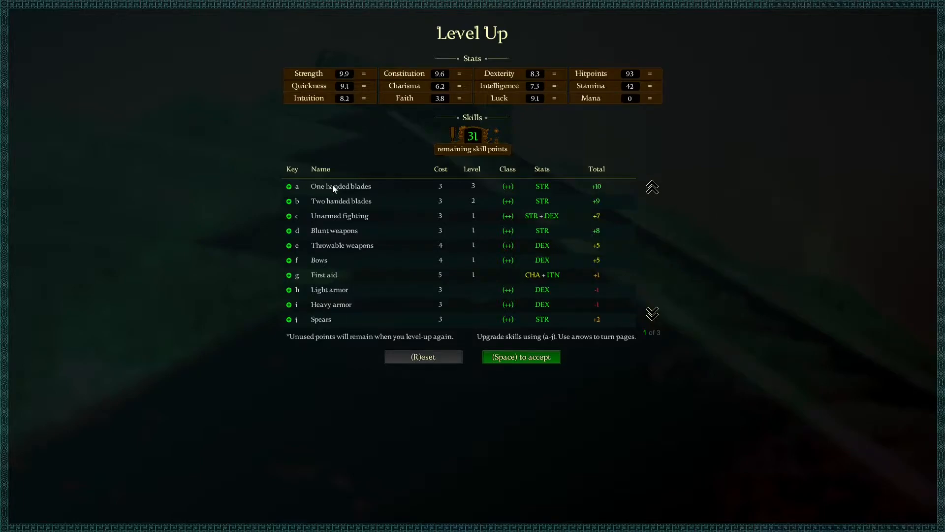
mouse_move(803, 248)
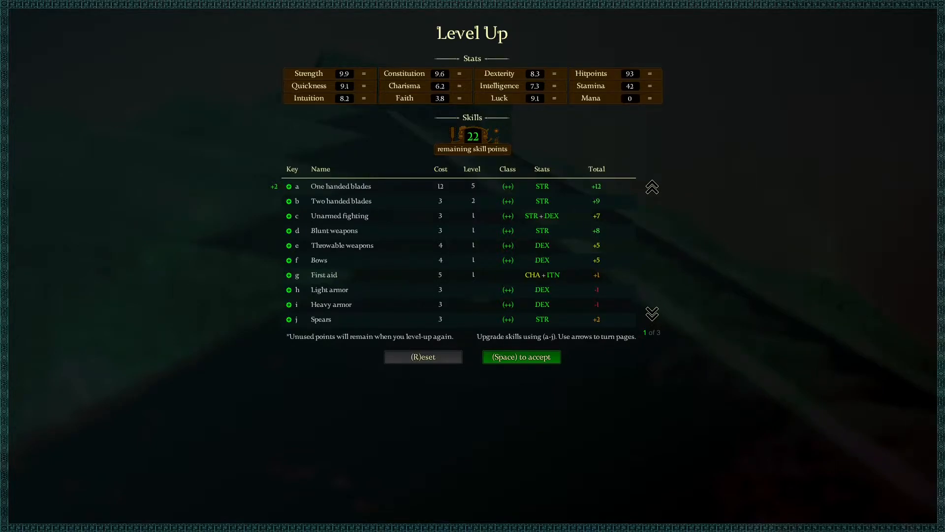
Accept the level-up with One handed blades raised to level 5
left_click(652, 313)
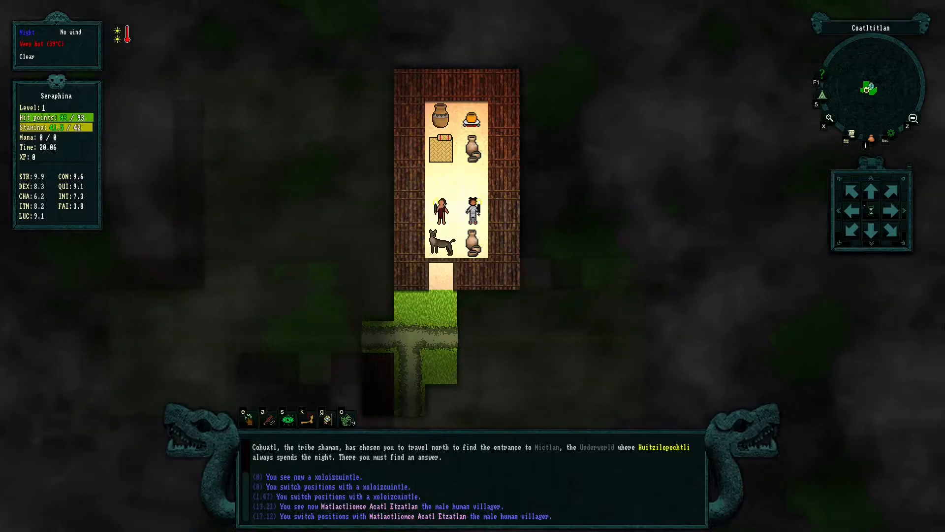
Search the hut's junk pile and take the pink-liquid canteen
left_click(441, 210)
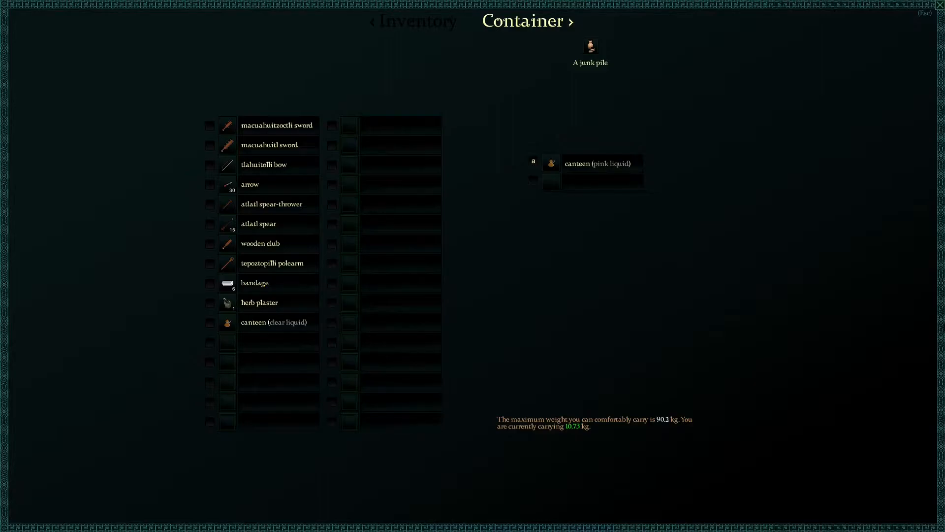
left_click(593, 162)
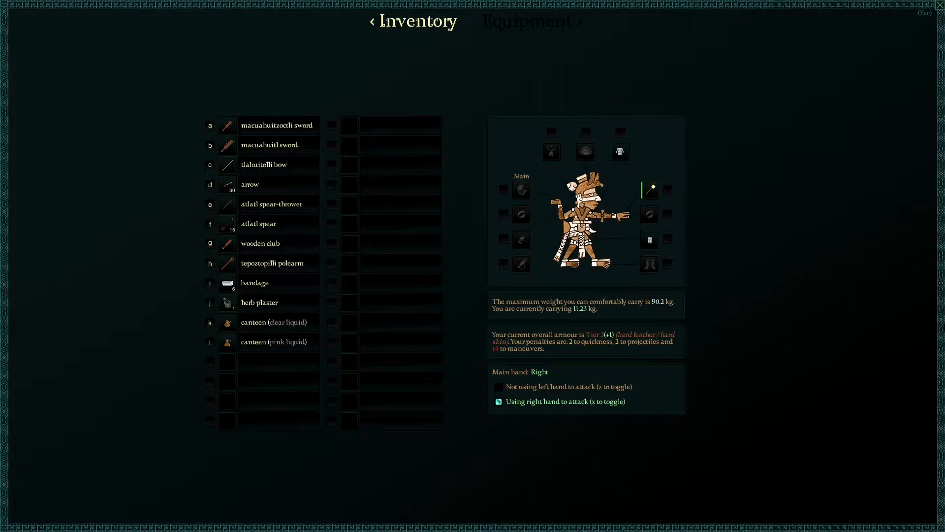
left_click(275, 125)
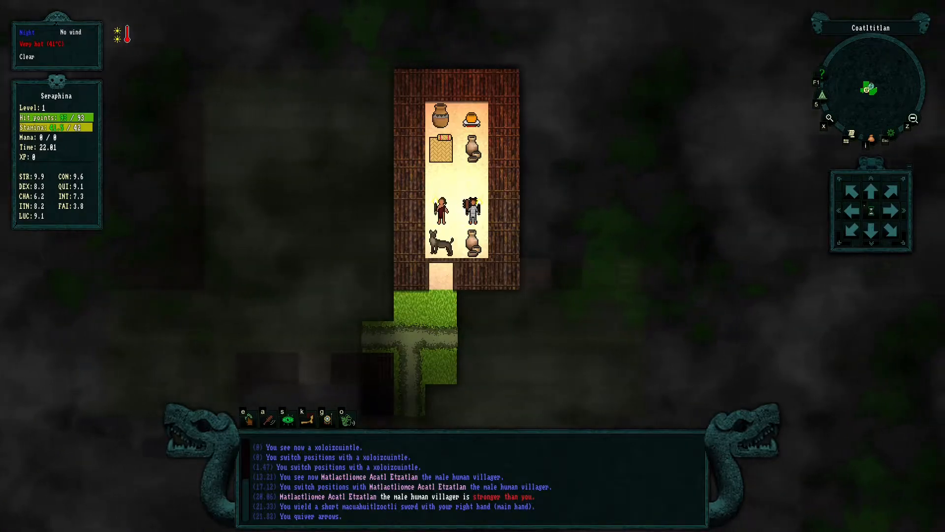
mouse_move(846, 138)
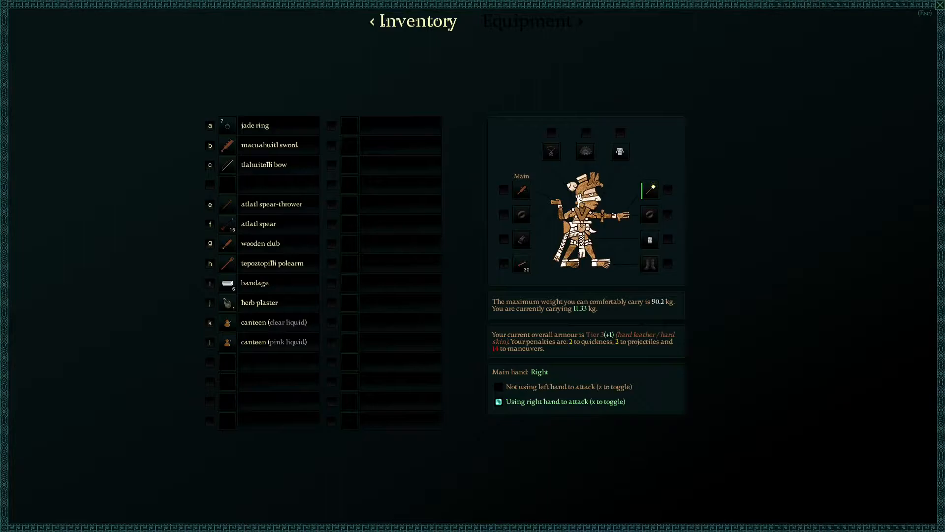
Wear the jade ring from the inventory and leave the screen
left_click(254, 125)
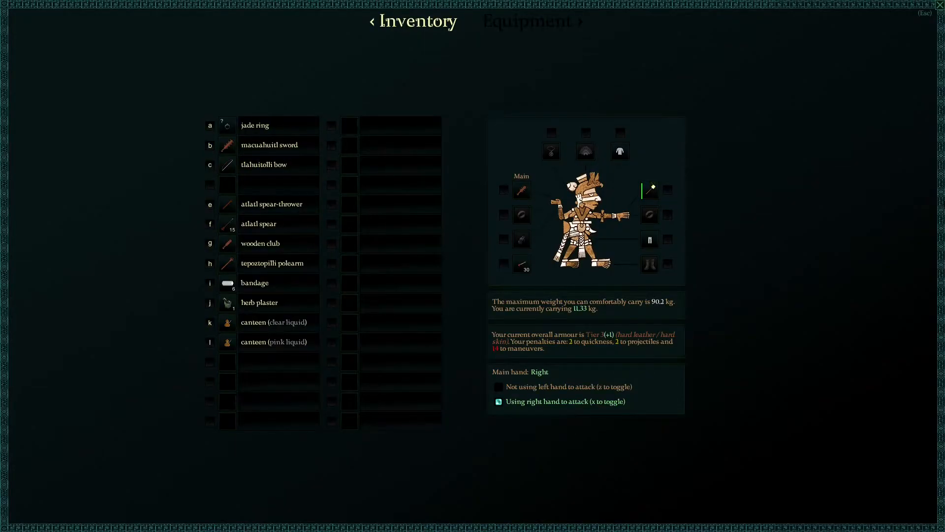
left_click(254, 125)
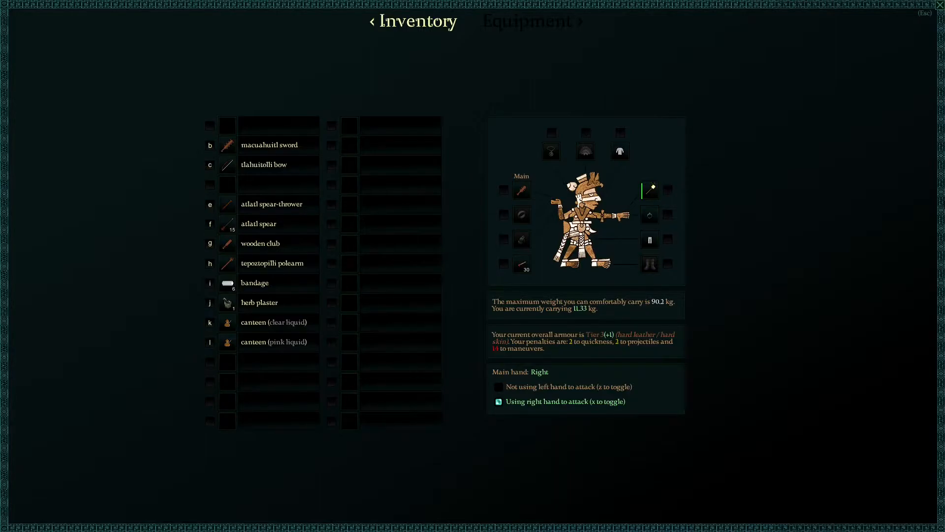
key("Escape")
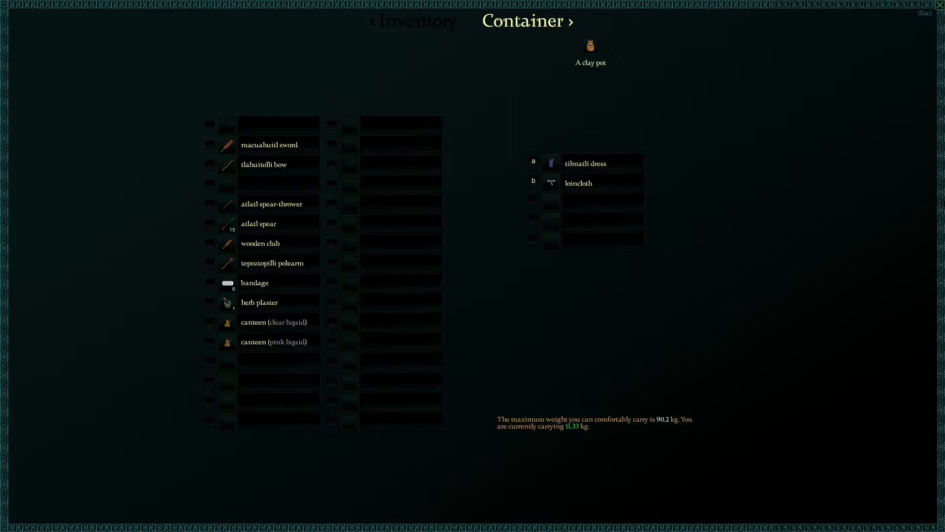
Close the clay pot's contents and take the macuahuitzoctli sword from the junk pile
key("Escape")
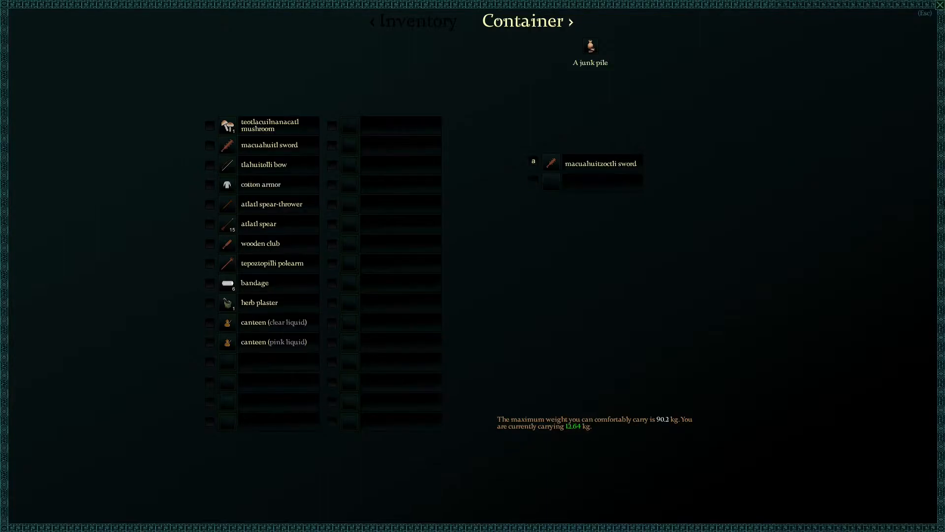
left_click(599, 163)
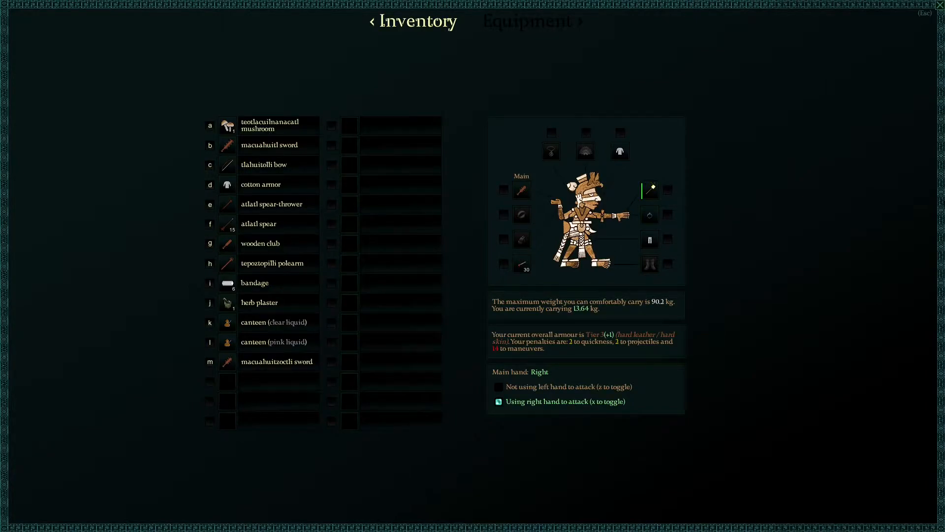
View the worn cotton armor's details on the Equipment screen, then leave it
left_click(533, 21)
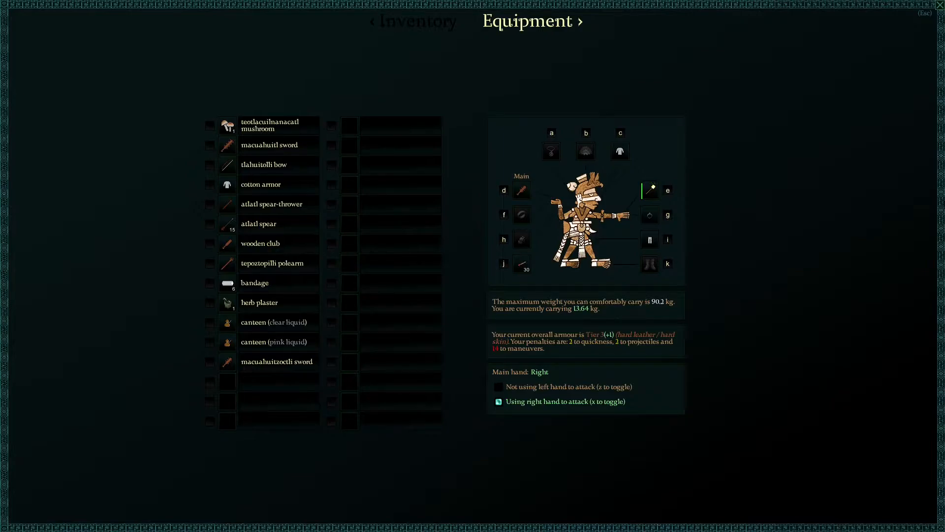
left_click(619, 150)
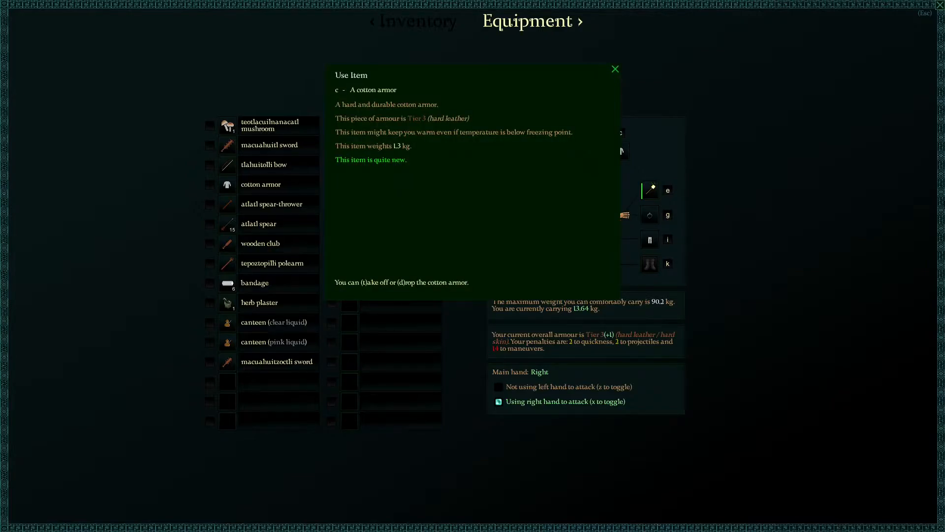
left_click(614, 69)
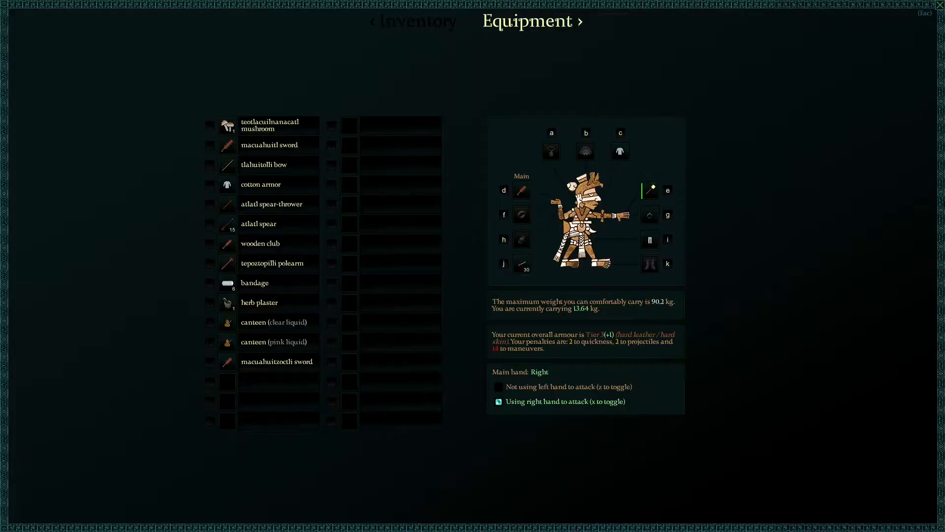
key("Escape")
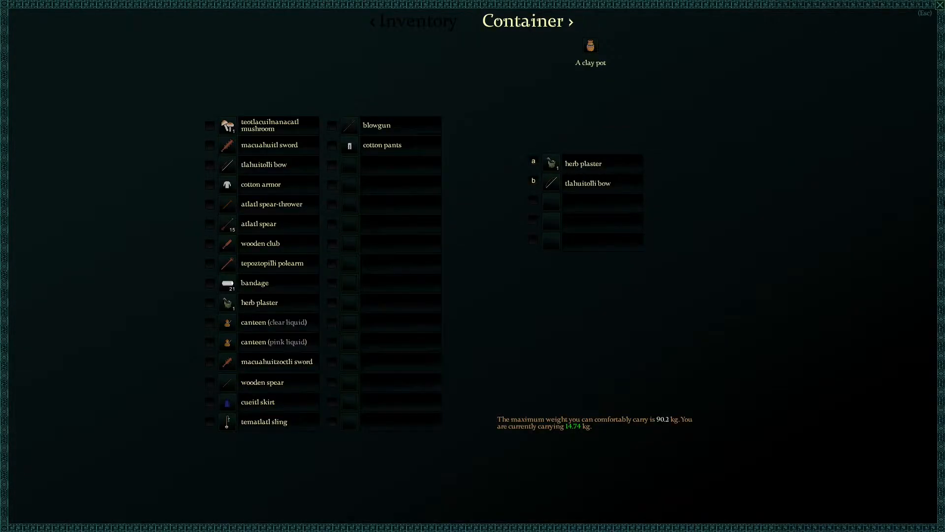
Take the loot from the clay pot holding a herb plaster and tlahuitolli bow
key("Escape")
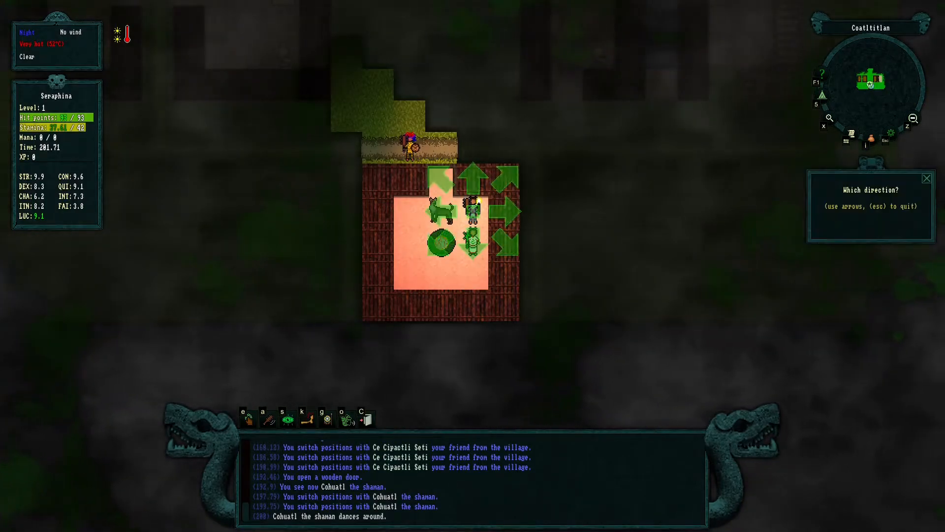
Aim Seraphina's action at the square directly above her, toward the hut's exit
key("Up")
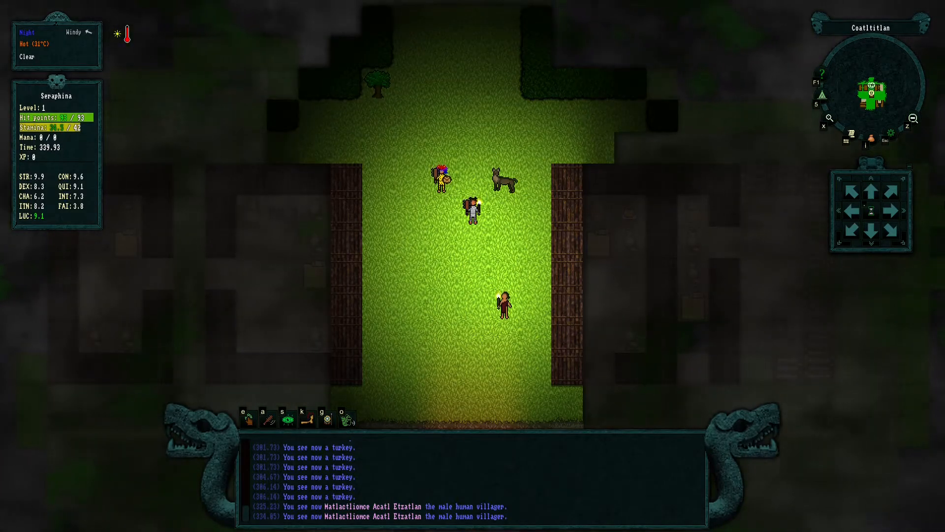
Drop the long macuahuitl sword from Seraphina's pack onto the village green
key("i")
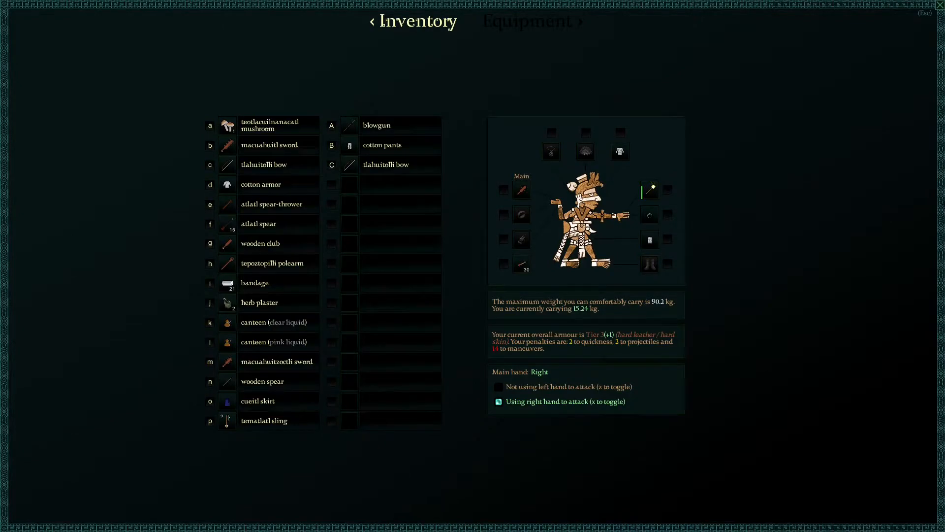
left_click(269, 145)
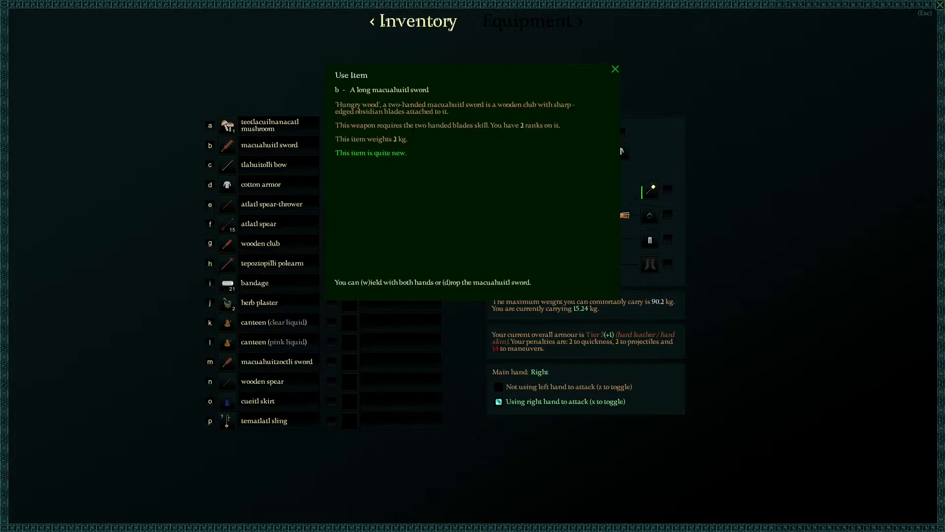
key("d")
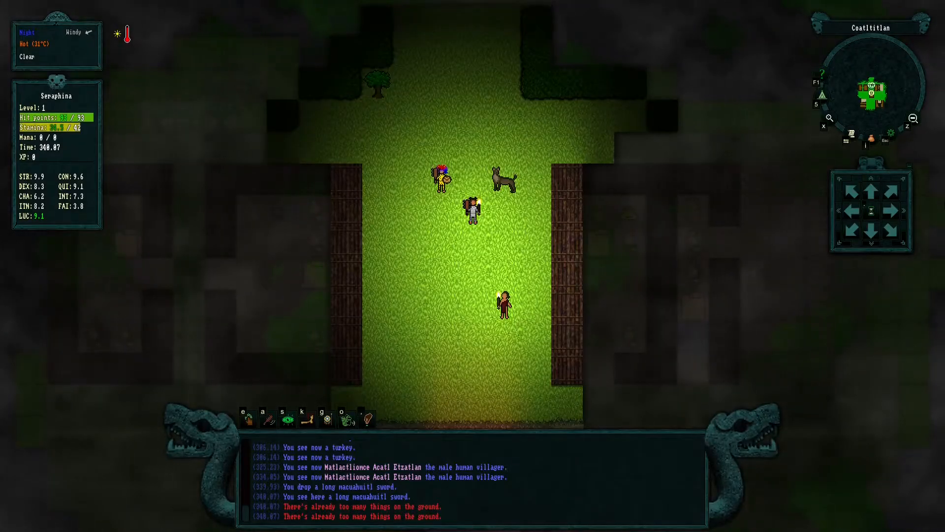
Take bread, fire seeds and the red-liquid canteen from the clay pot, leaving spare gear in the pile
key("i")
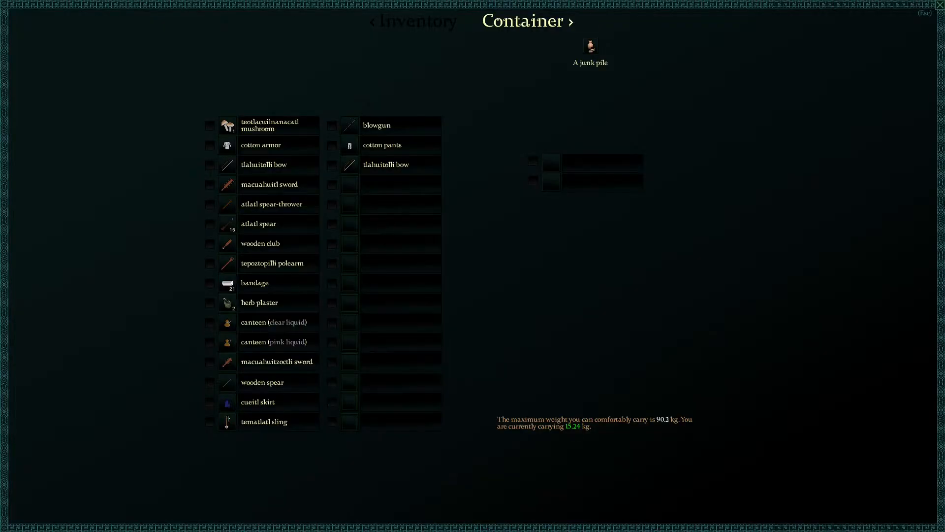
left_click(415, 21)
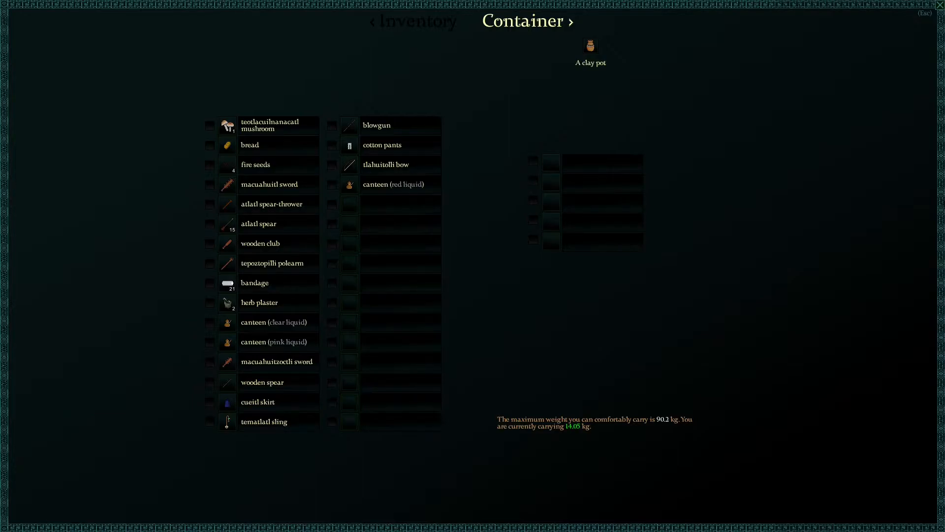
left_click(413, 20)
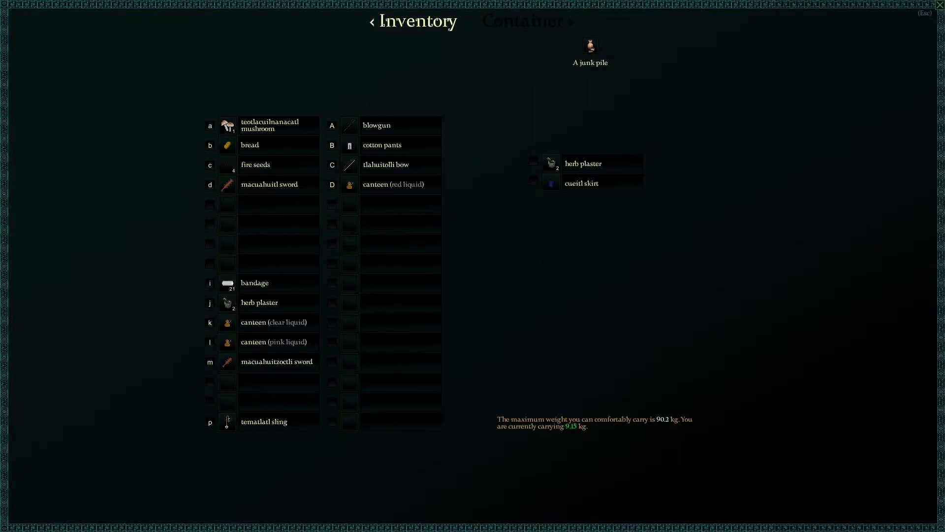
Move the blowgun and tematlatl sling into the junk pile, bringing the pack to 7.45 kg
key("Escape")
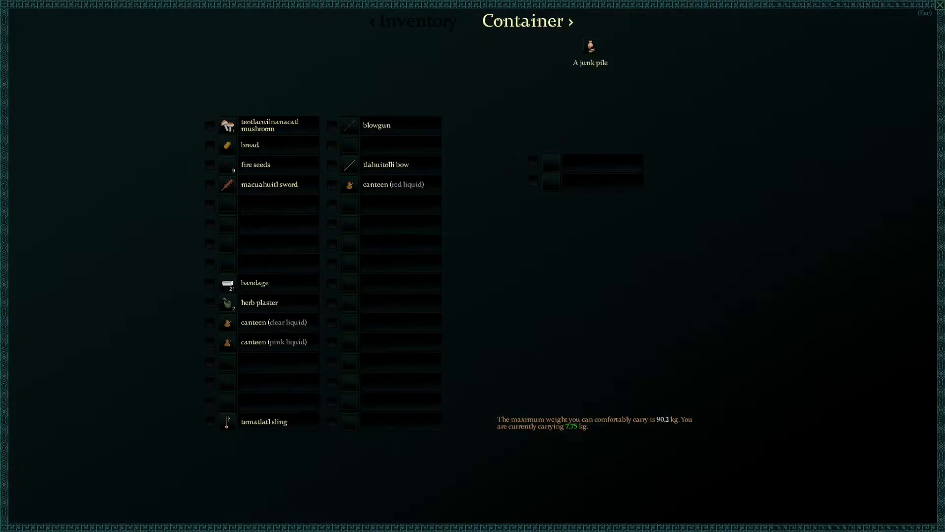
left_click(416, 21)
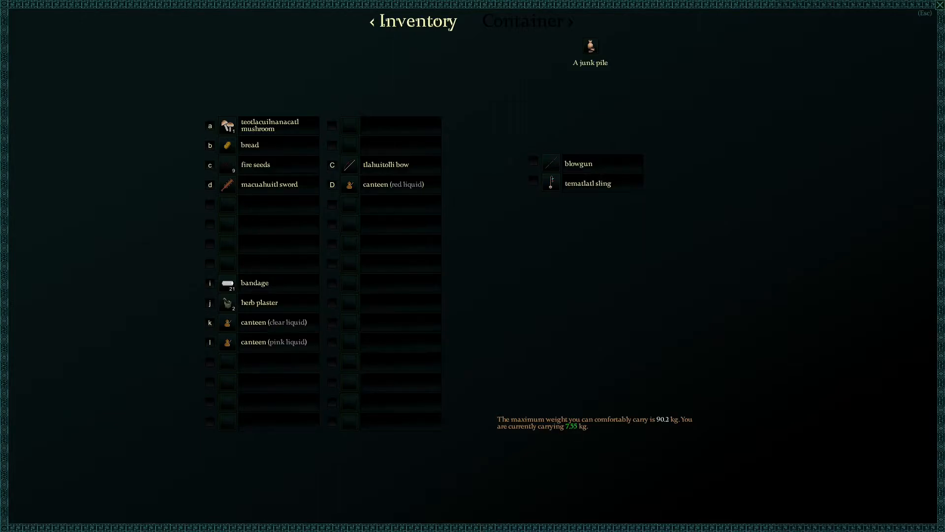
left_click(528, 20)
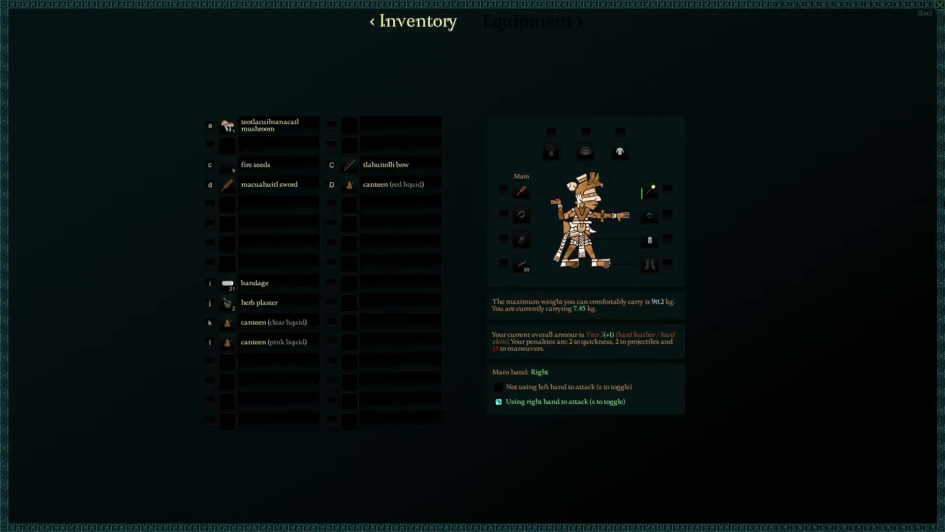
Unwield the short macuahuitzoctli sword and unequip the ocotl torch back into the pack
left_click(533, 21)
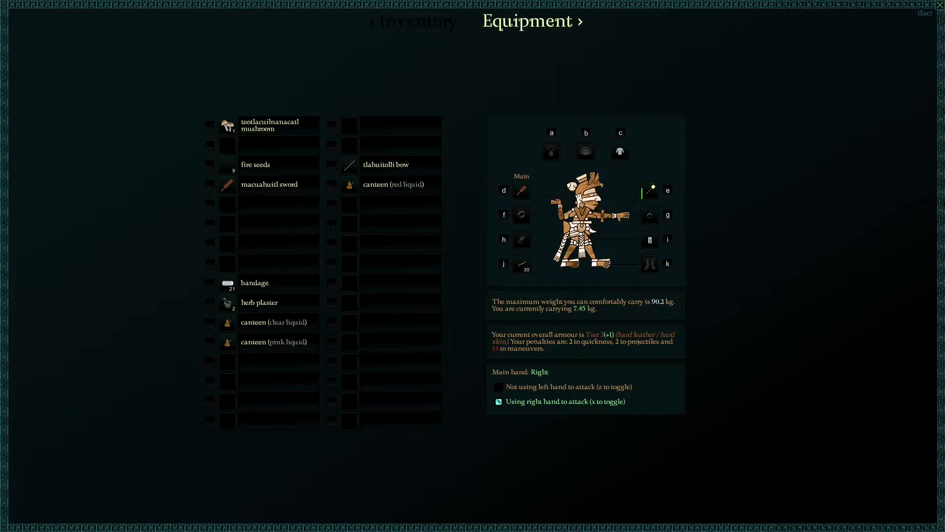
left_click(521, 190)
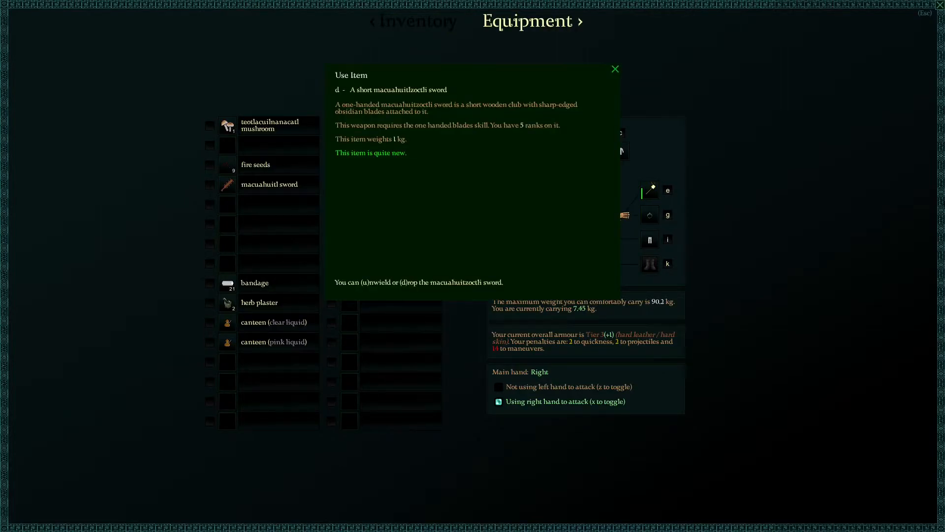
left_click(615, 69)
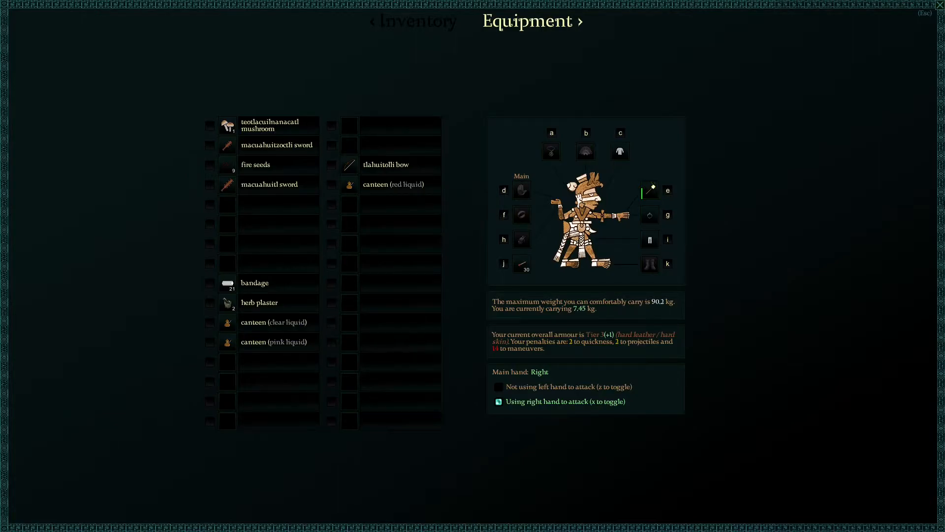
left_click(415, 21)
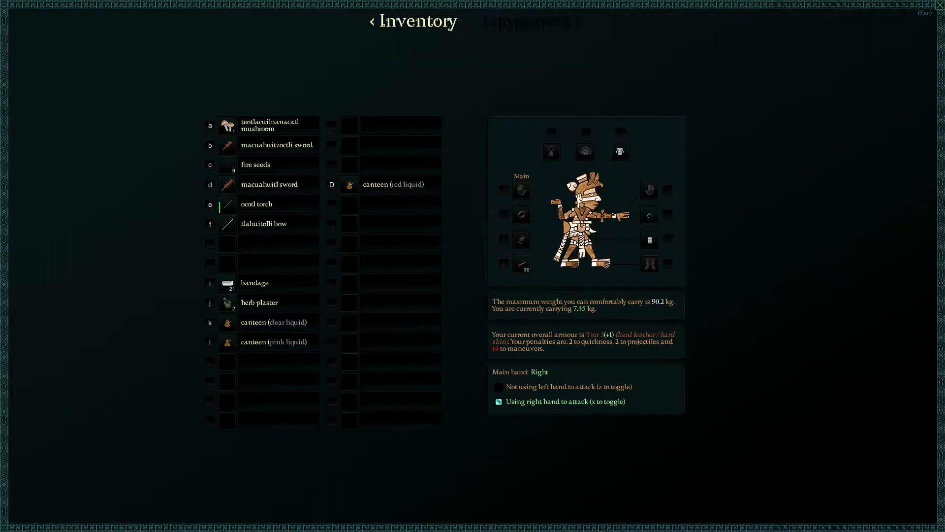
Re-equip the ocotl torch and wield the short macuahuitzoctli sword, keeping the long macuahuitl packed
left_click(256, 204)
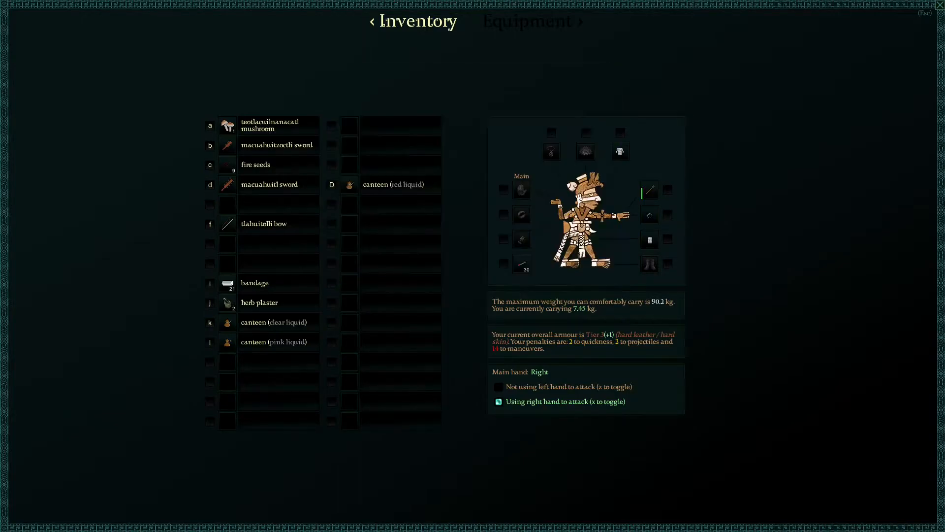
left_click(527, 21)
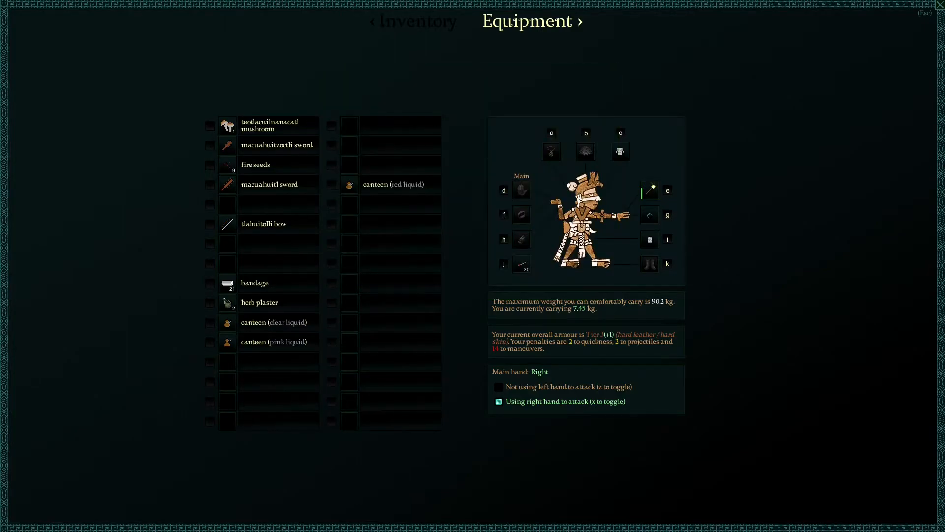
left_click(415, 20)
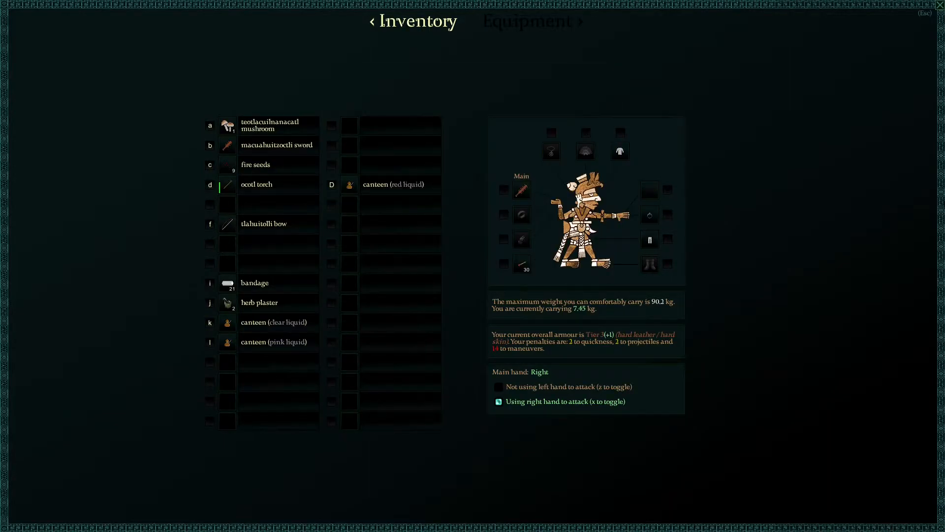
left_click(276, 144)
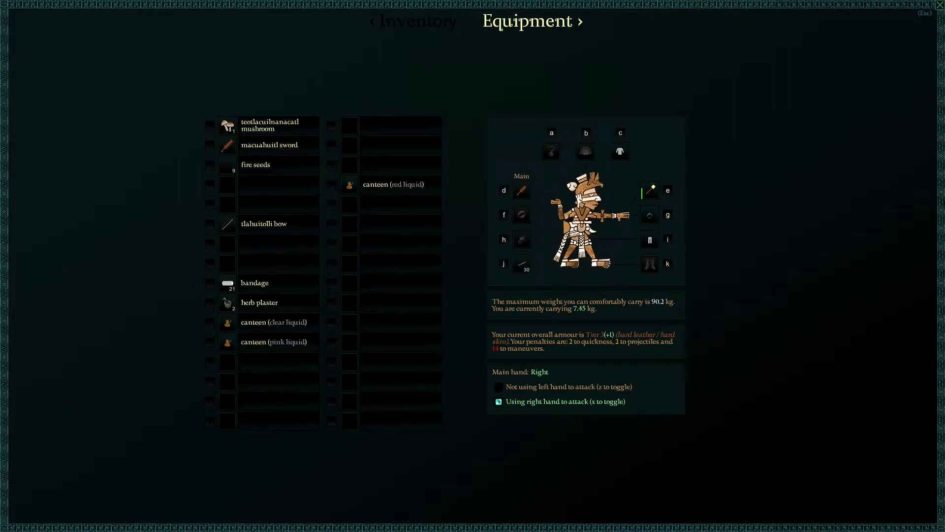
Return to the map and strike the mazatl attacking Seraphina in the forest clearing
key("Escape")
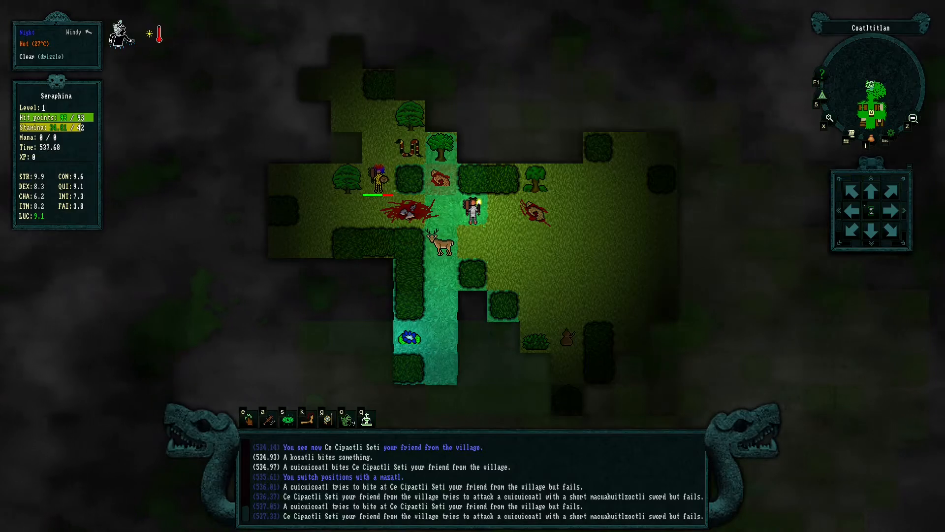
key("a")
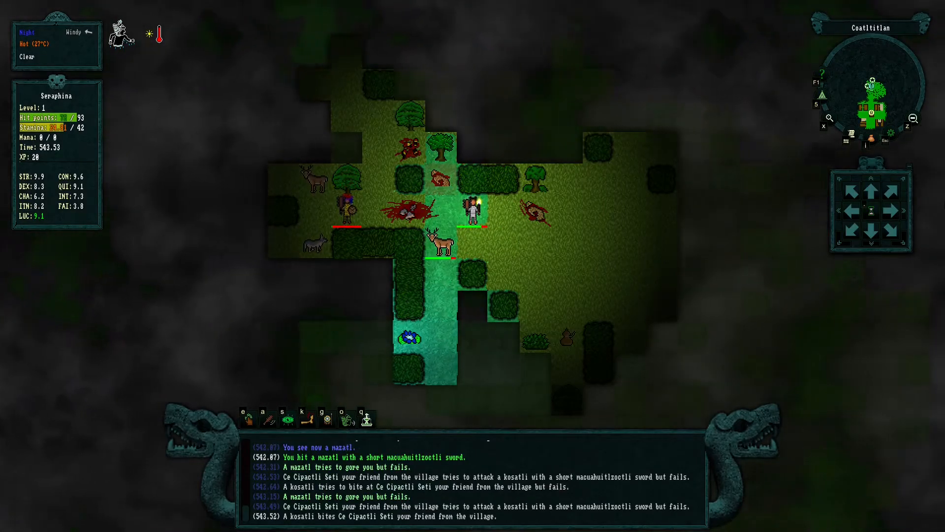
key("a")
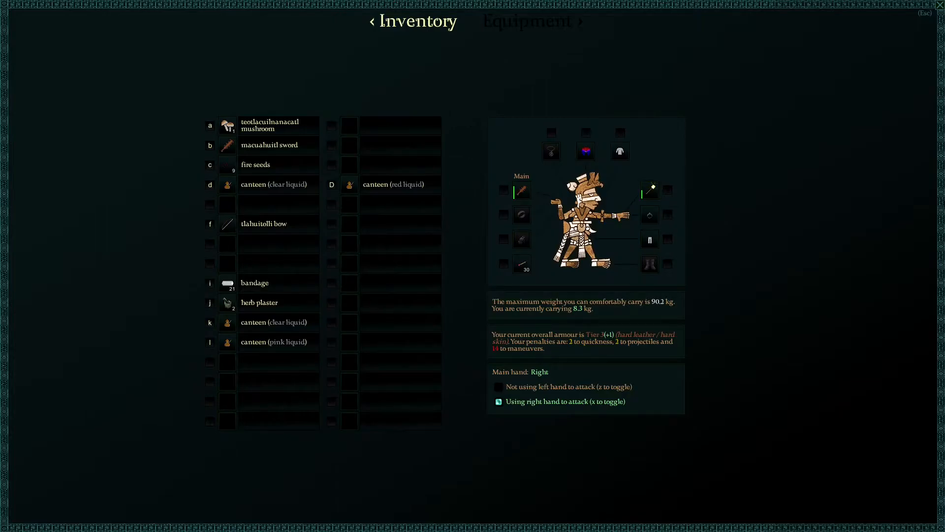
Leave the inventory screen showing eight atlatl spears and the torch, returning to the map
key("Escape")
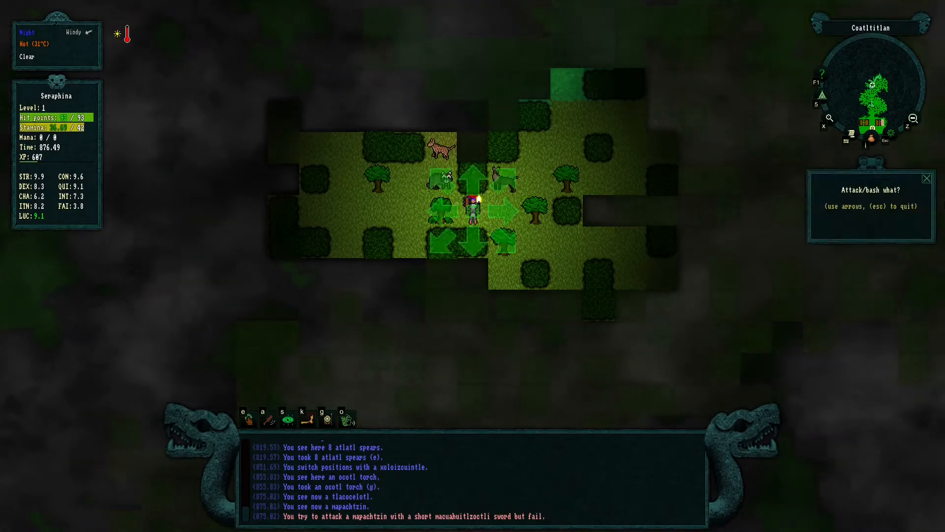
Attack the beast in the square above Seraphina, killing the mazatl for 1721 XP
key("up")
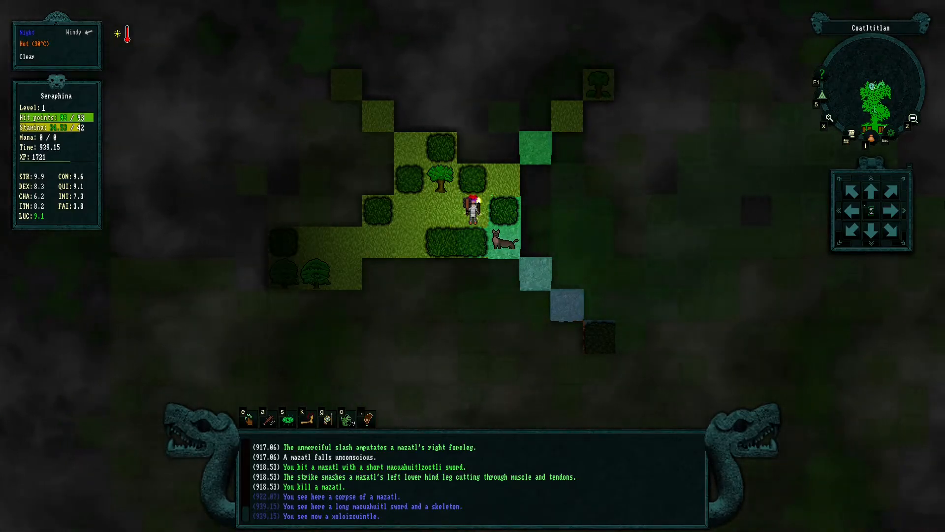
Attack the xoloitzcuintle beside Seraphina and confirm her level-up
key("a")
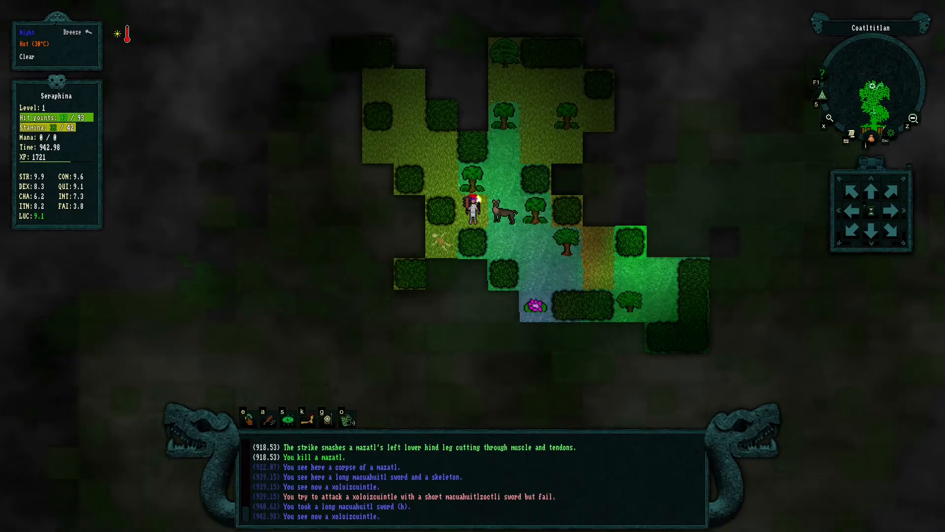
left_click(497, 209)
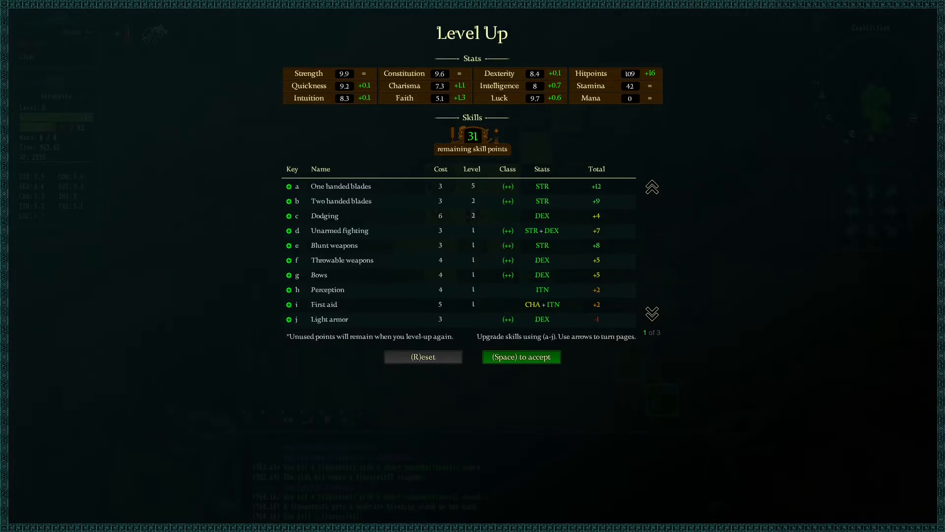
Buy skills c and d on the Level Up screen with Seraphina's skill points
key("c")
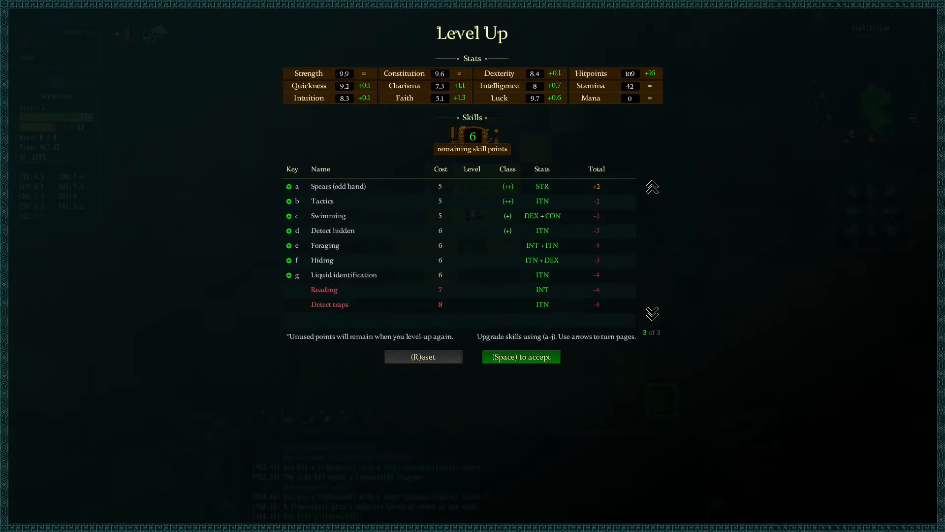
key("d")
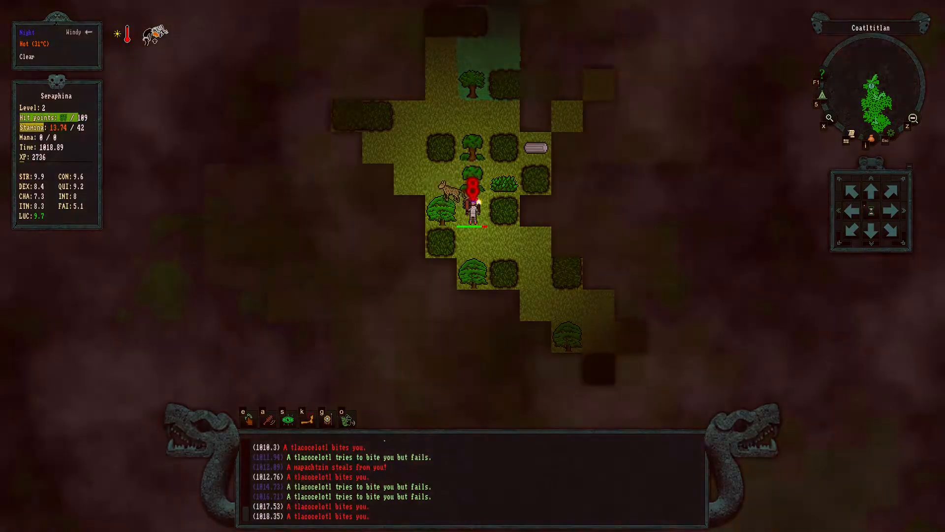
Bump-attack the adjacent tlacocelotl to death, then strike the approaching mapachtzin
key("a")
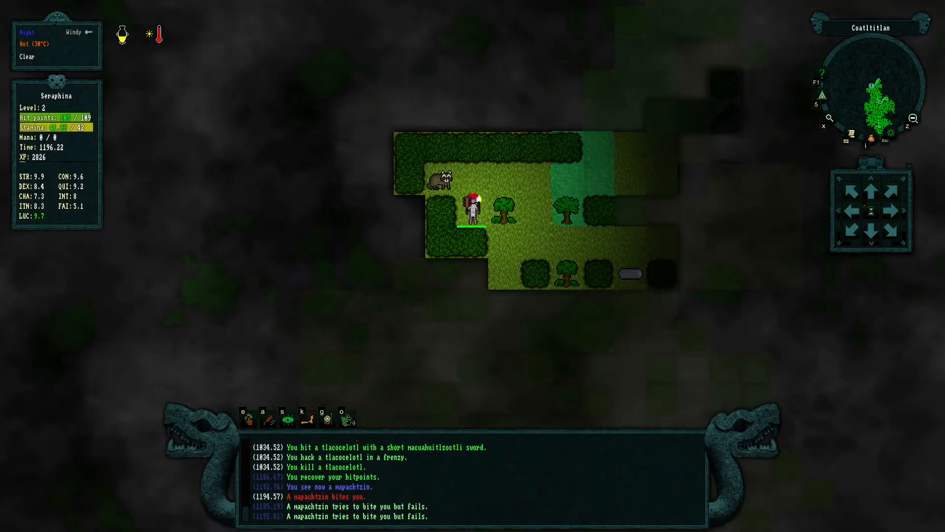
key("a")
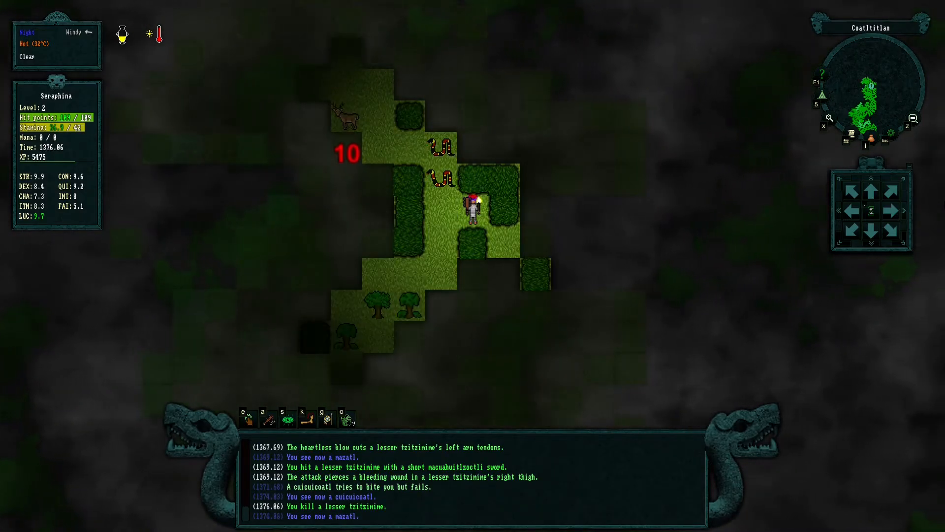
Bump-attack and kill the cuicuicoatl snake and the mazatl in front of Seraphina
key("a")
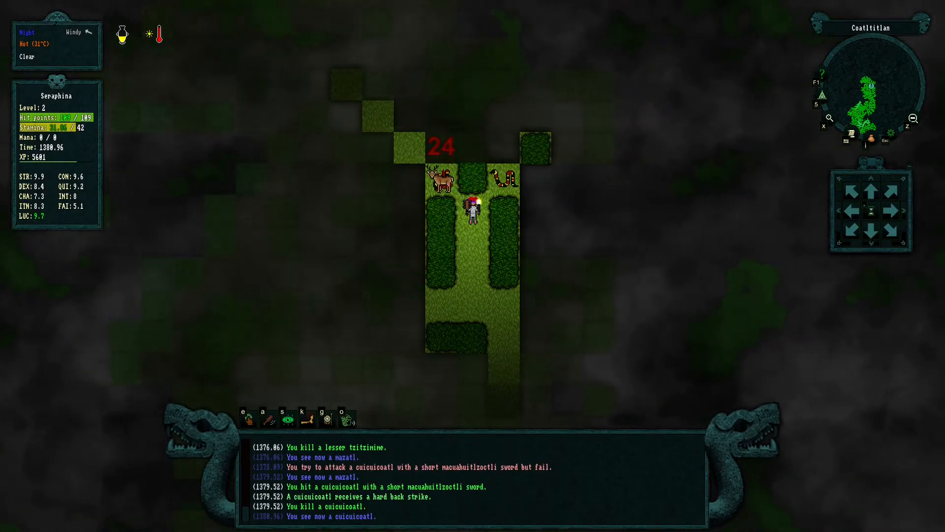
key("a")
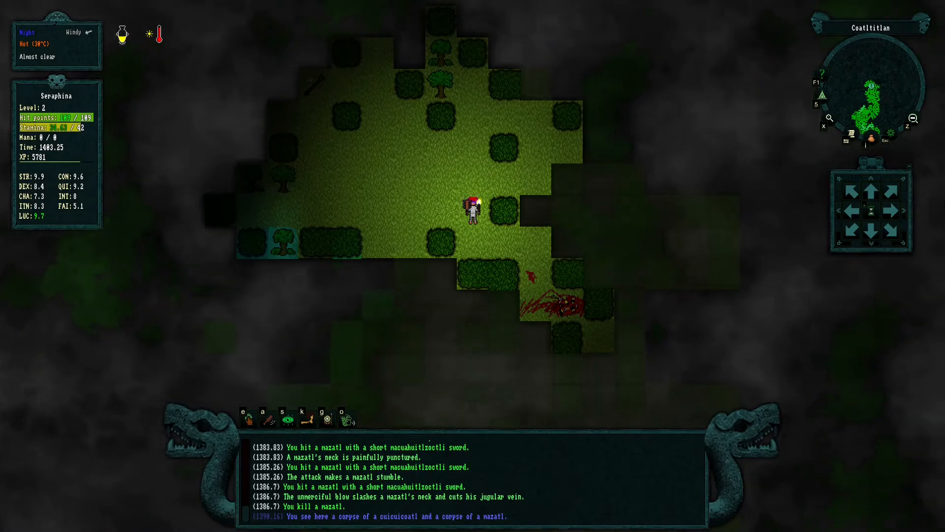
mouse_move(122, 33)
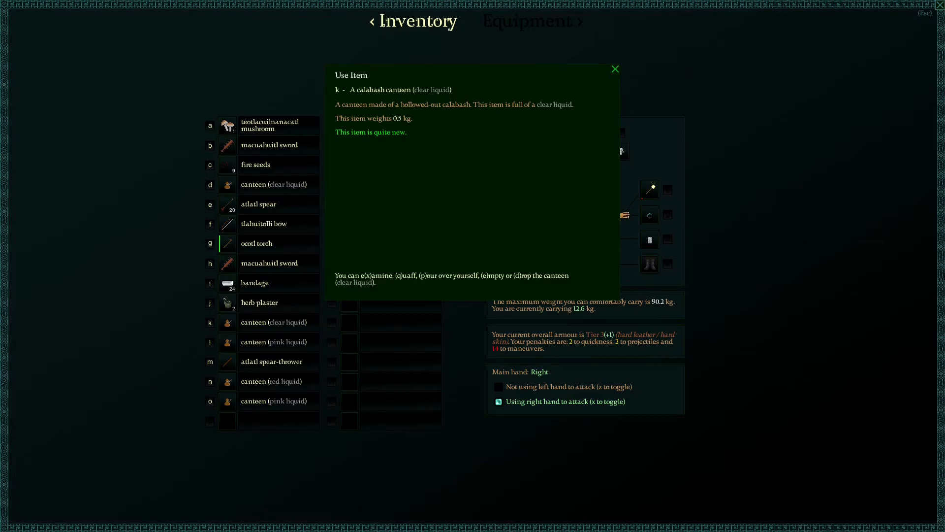
Quaff the canteen's clear liquid, revealed as inner cold liquid, and return to the map
key("q")
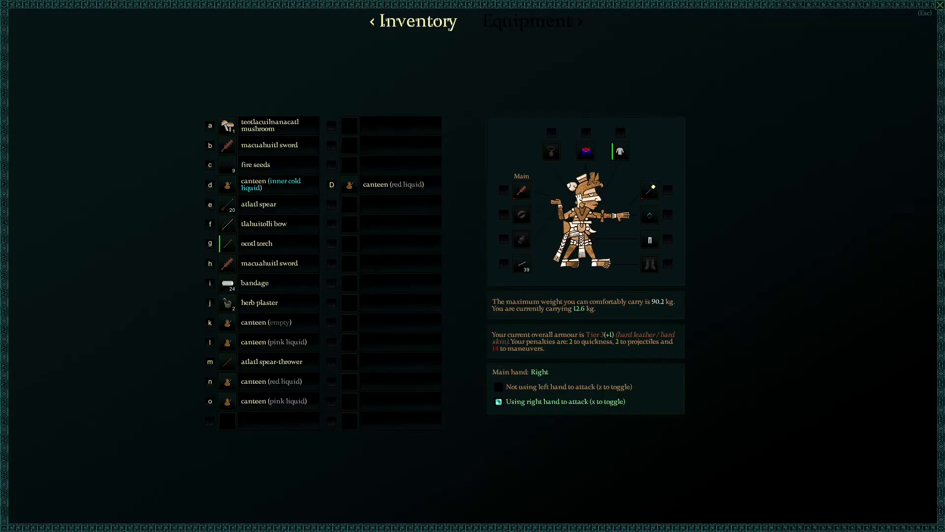
left_click(254, 283)
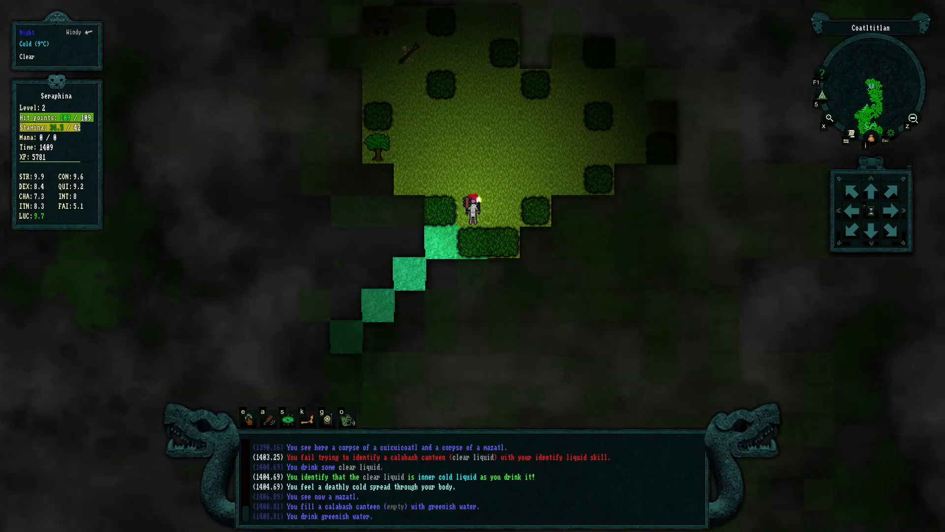
Bring up the inventory to handle the empty calabash canteen at the stream
key("i")
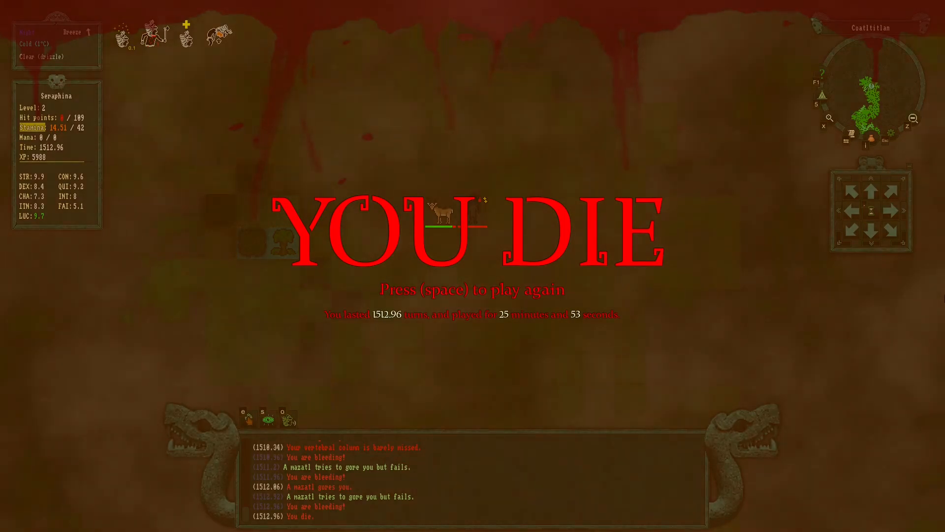
Continue past the YOU DIE screen to the main menu
key("space")
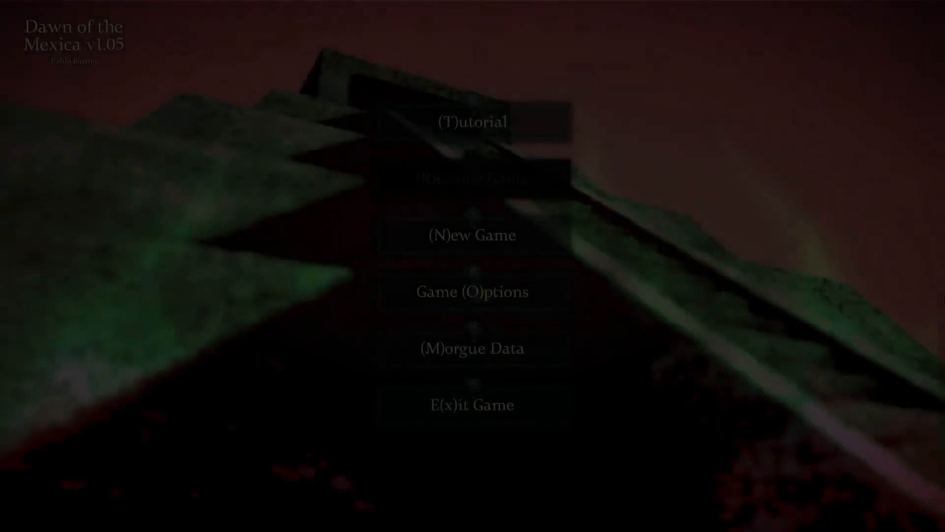